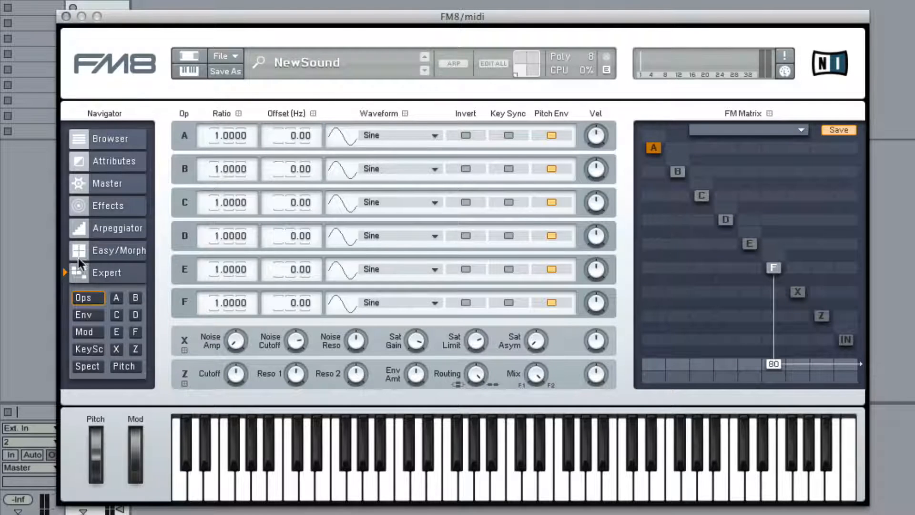
Step: Load the Bellmaker preset from the FM8 Factory bank and view its operators in Expert mode
click(118, 250)
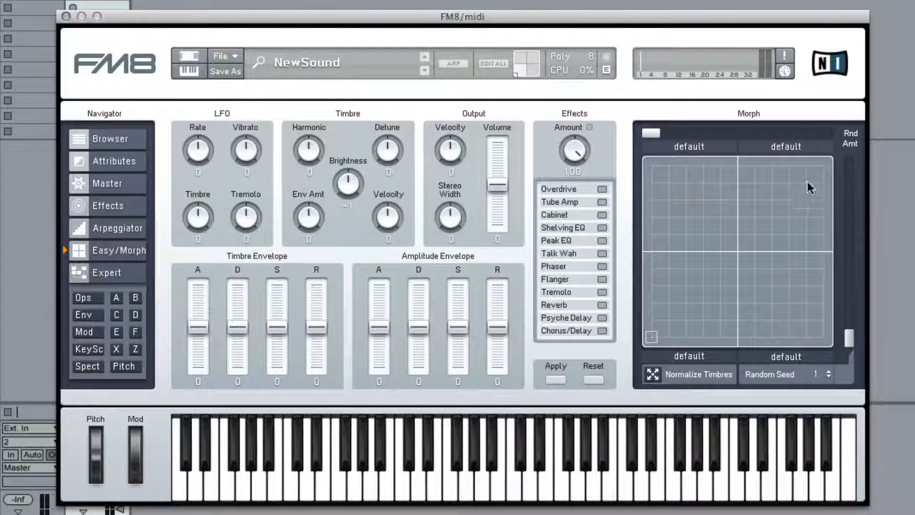
mouse_move(827, 270)
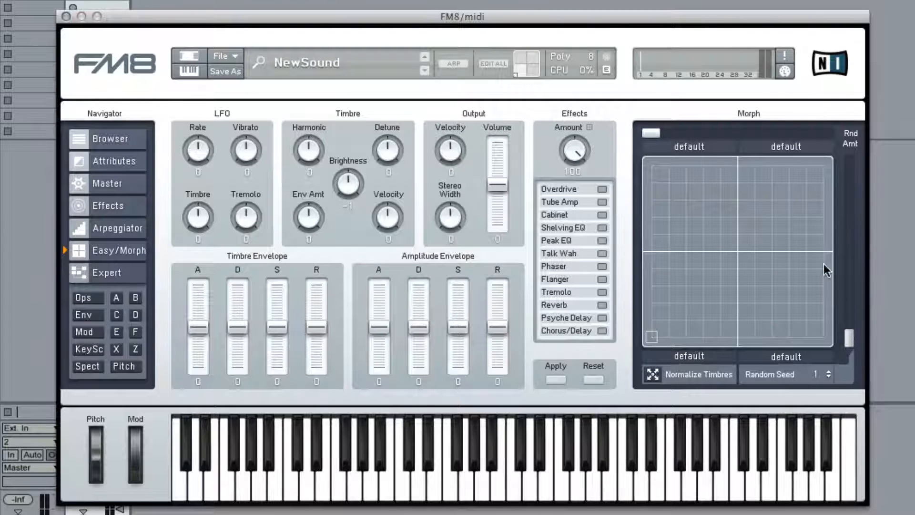
mouse_move(98, 105)
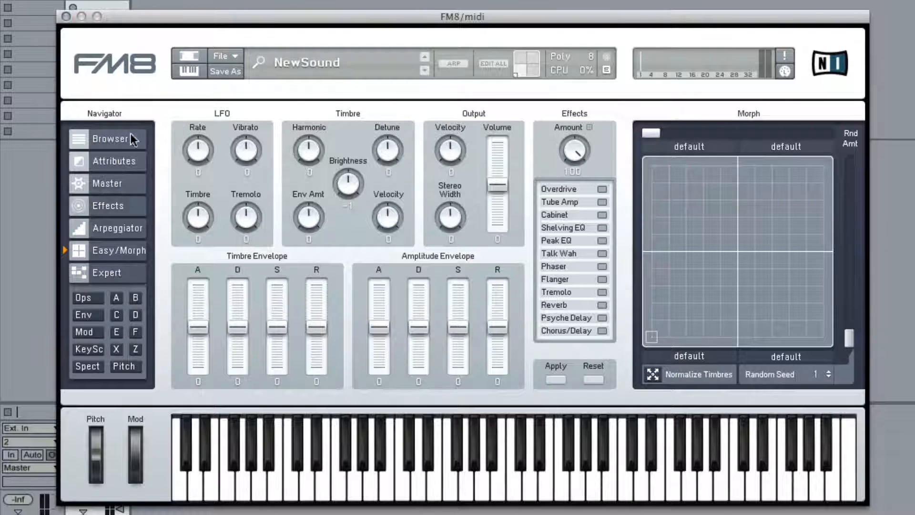
click(111, 139)
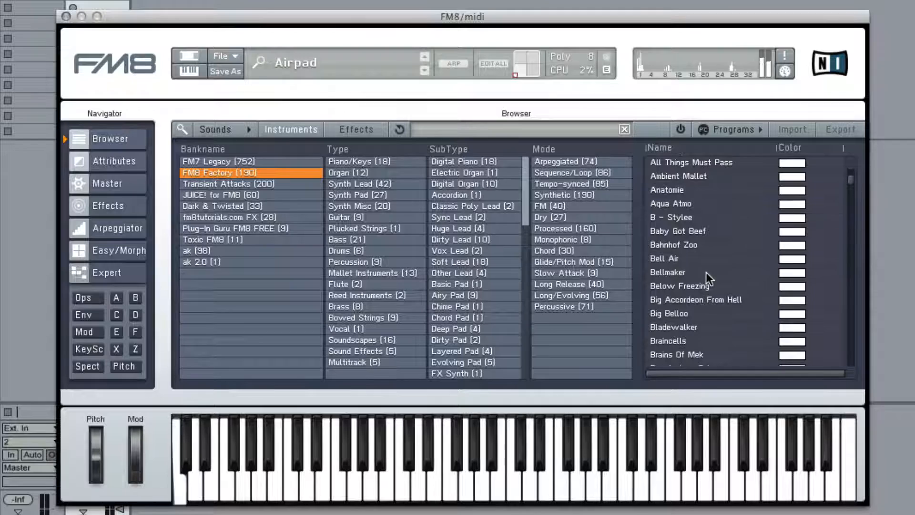
click(667, 273)
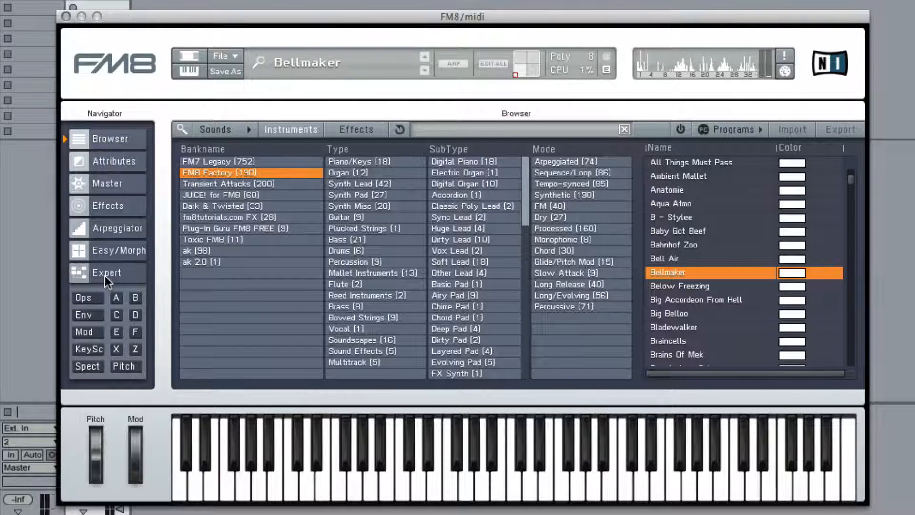
click(107, 272)
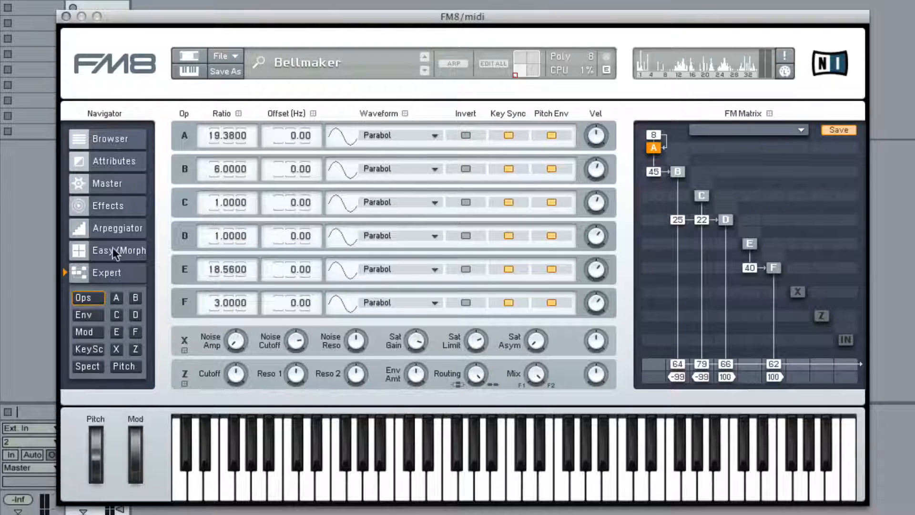
Step: Show the Easy/Morph page with Bellmaker in the morph corners
click(118, 250)
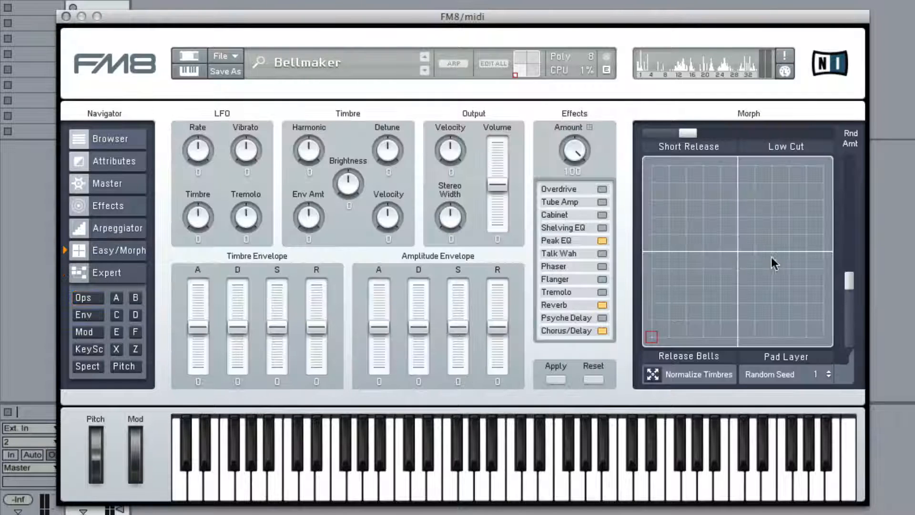
mouse_move(761, 165)
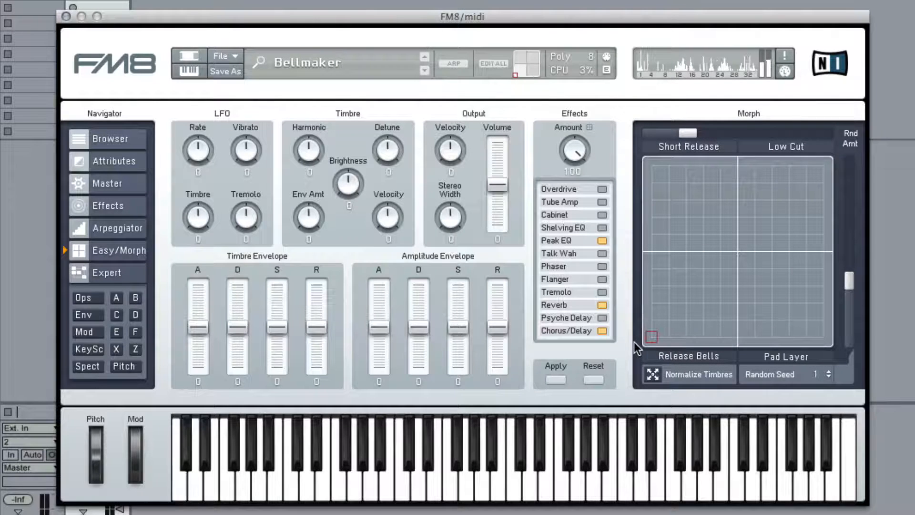
mouse_move(684, 361)
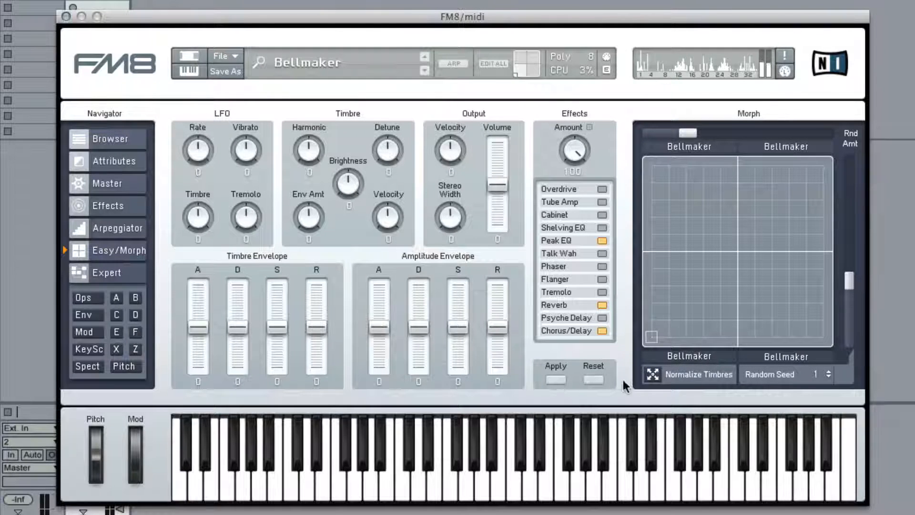
mouse_move(696, 143)
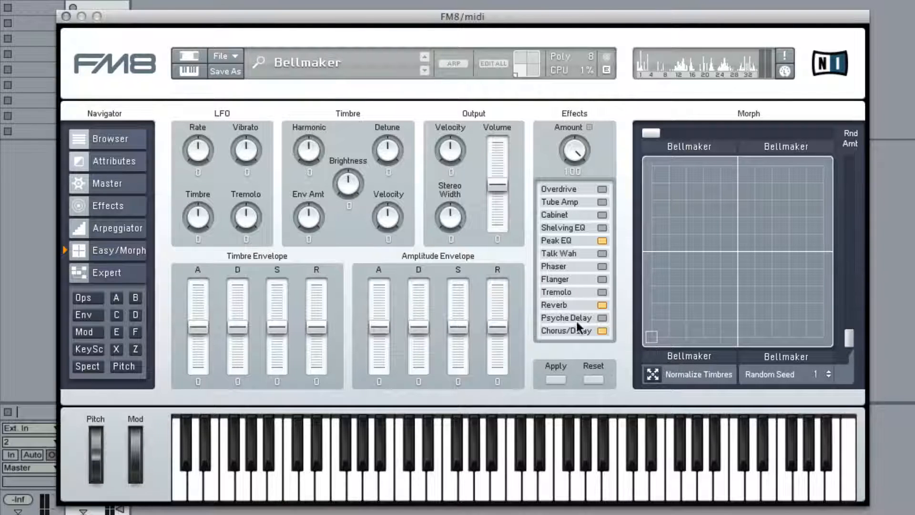
mouse_move(653, 324)
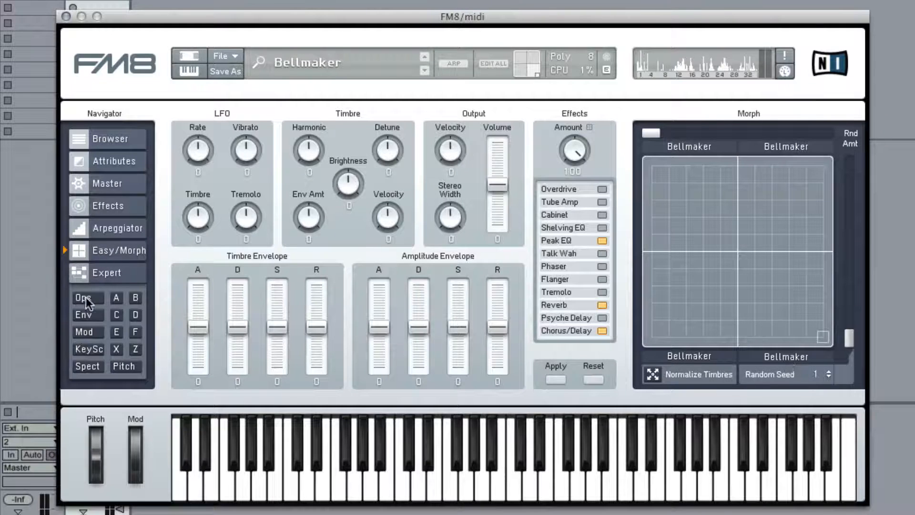
Step: Return to the Ops/Expert view showing the denser FM matrix
click(82, 297)
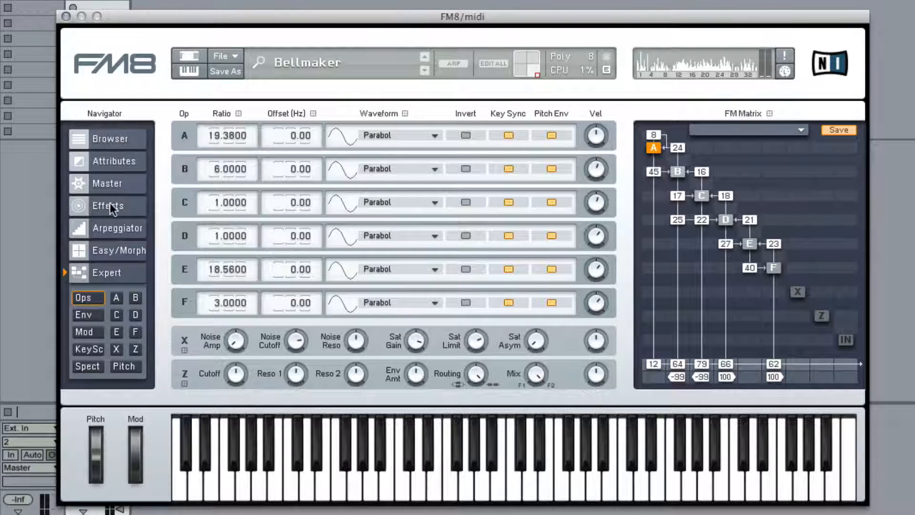
mouse_move(107, 256)
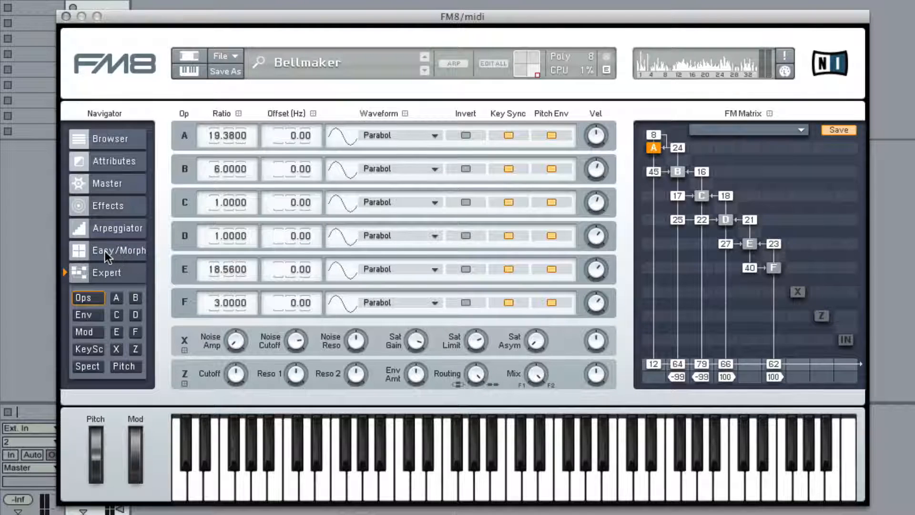
Step: Give the operators new waveforms, setting operator F to TX Wave 3
click(119, 250)
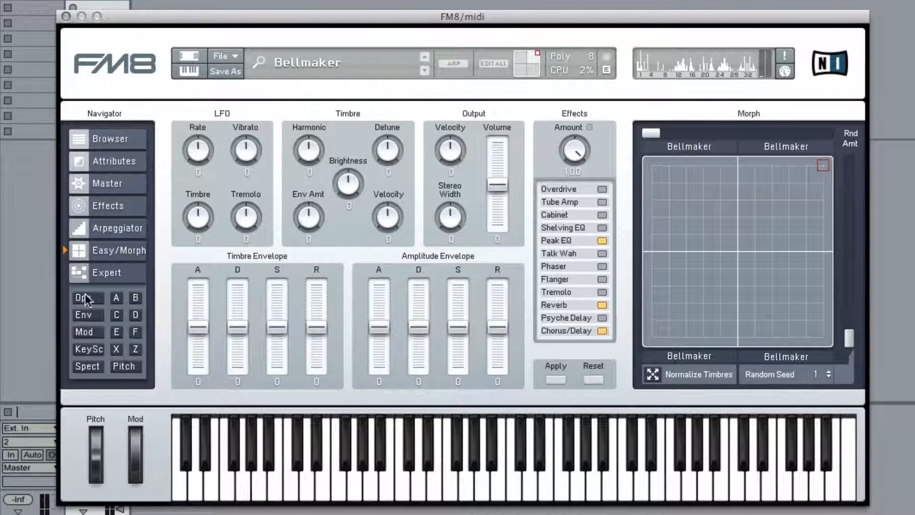
click(83, 298)
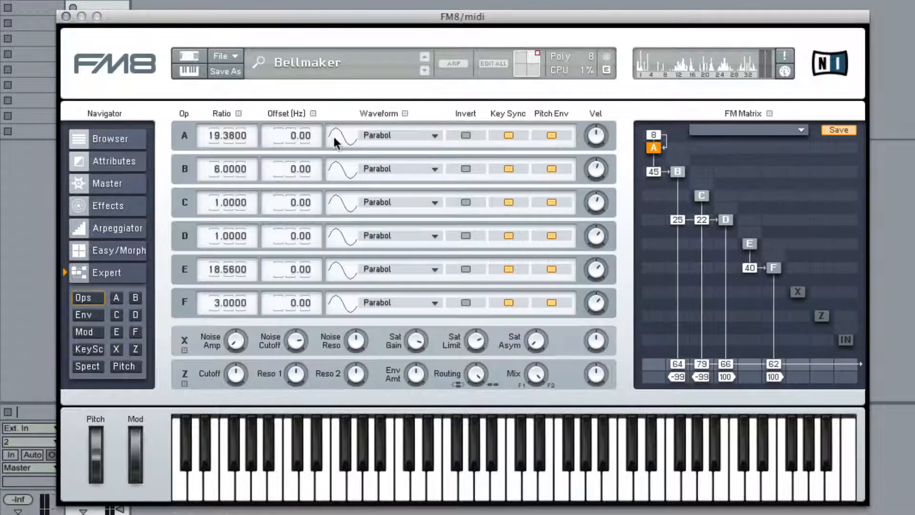
mouse_move(344, 140)
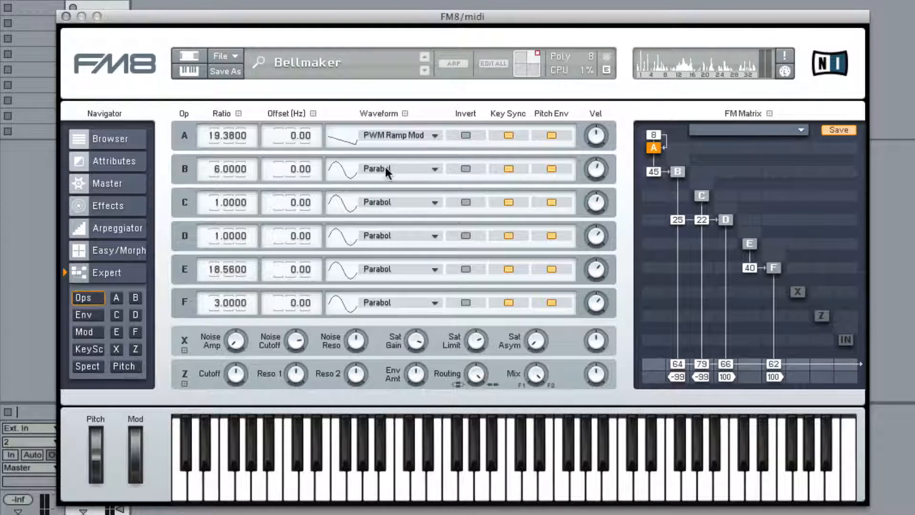
click(435, 169)
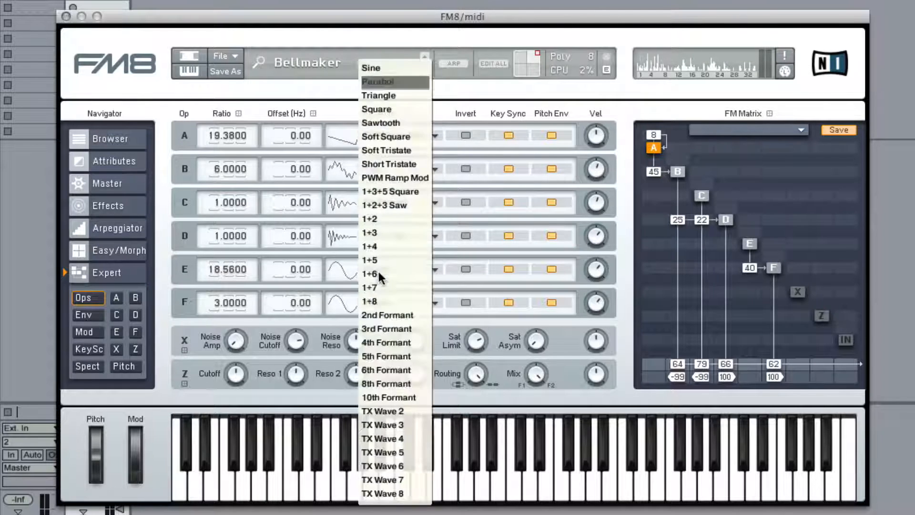
mouse_move(396, 425)
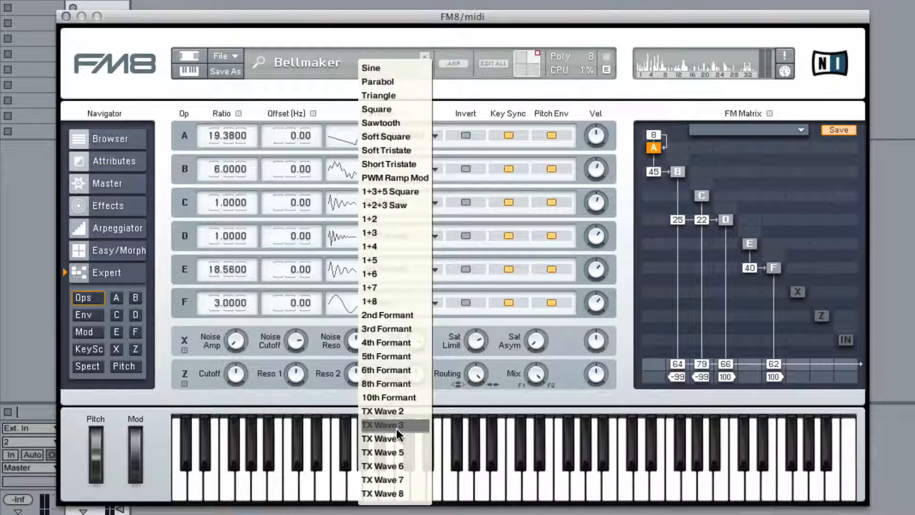
click(383, 424)
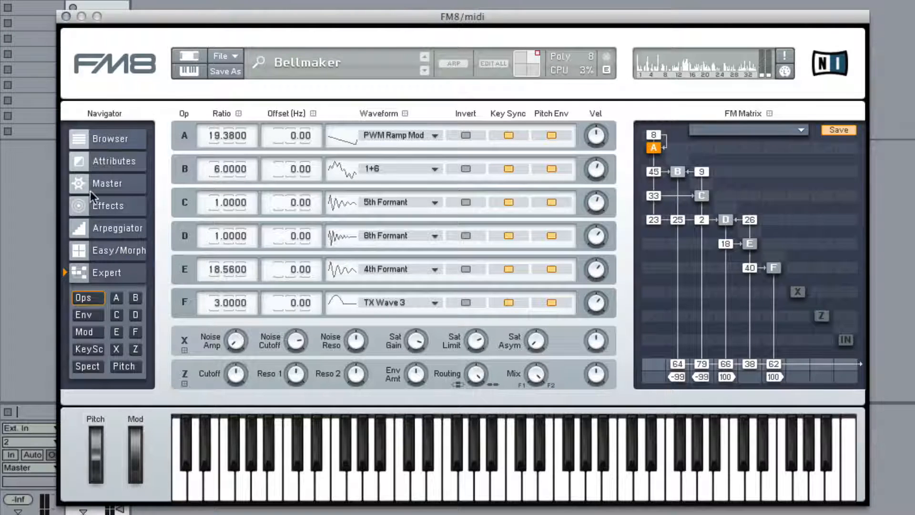
Step: Invert operators A and B's waveforms and set an operator to the 1+2 waveform
click(118, 250)
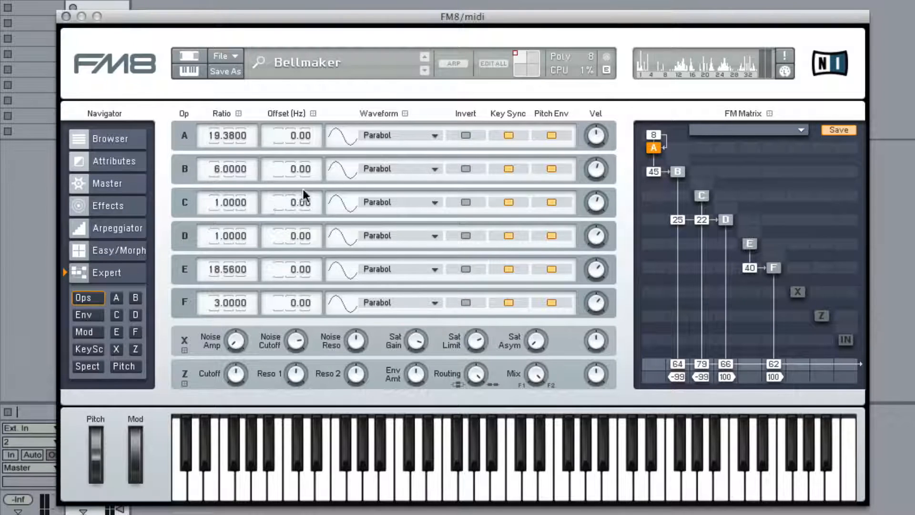
click(465, 135)
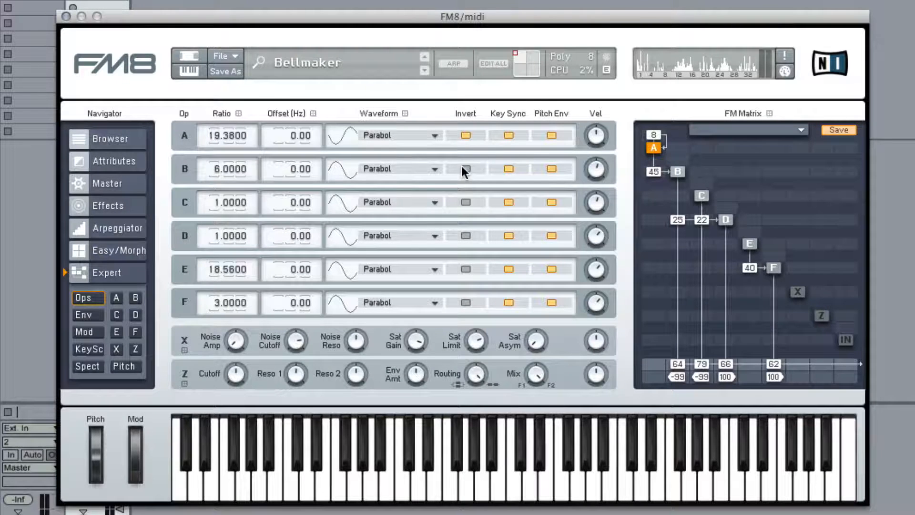
click(466, 169)
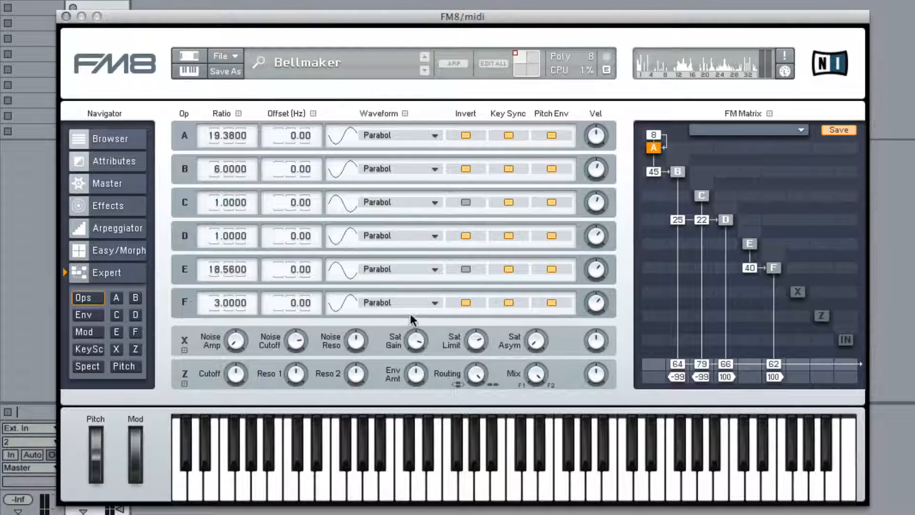
mouse_move(397, 167)
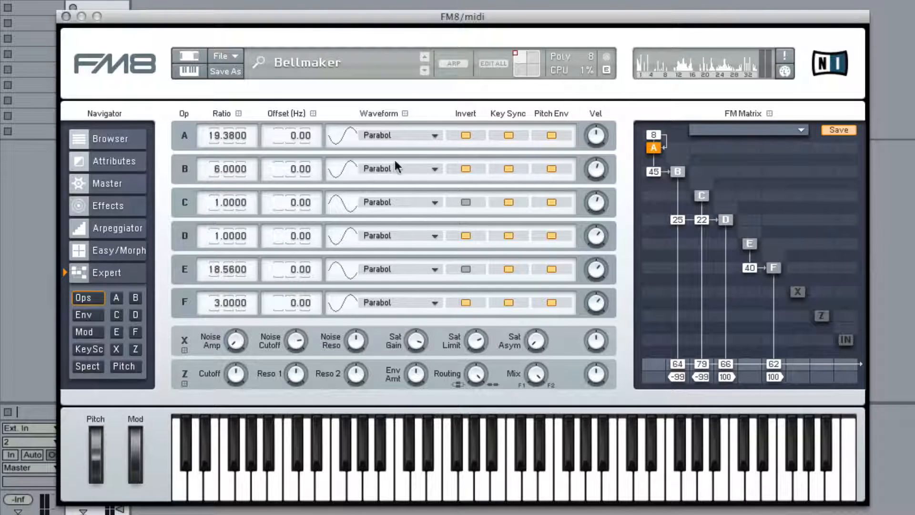
mouse_move(350, 257)
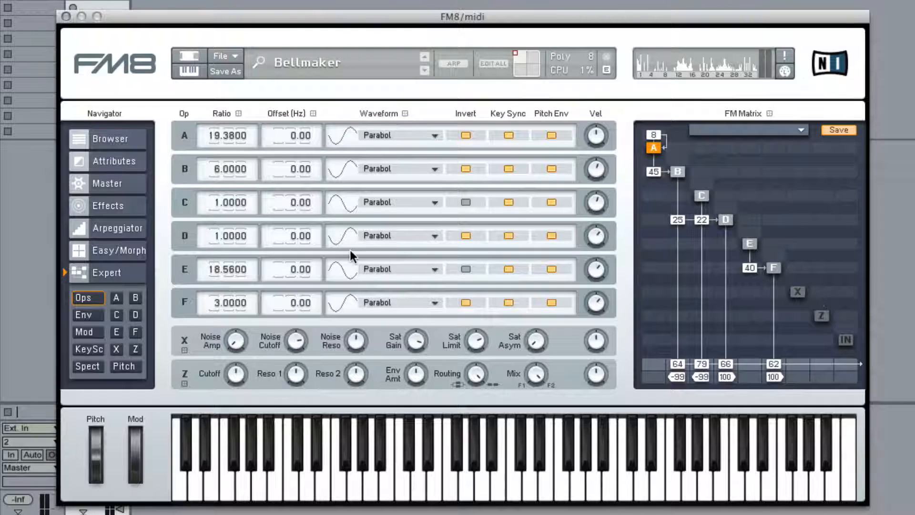
mouse_move(270, 137)
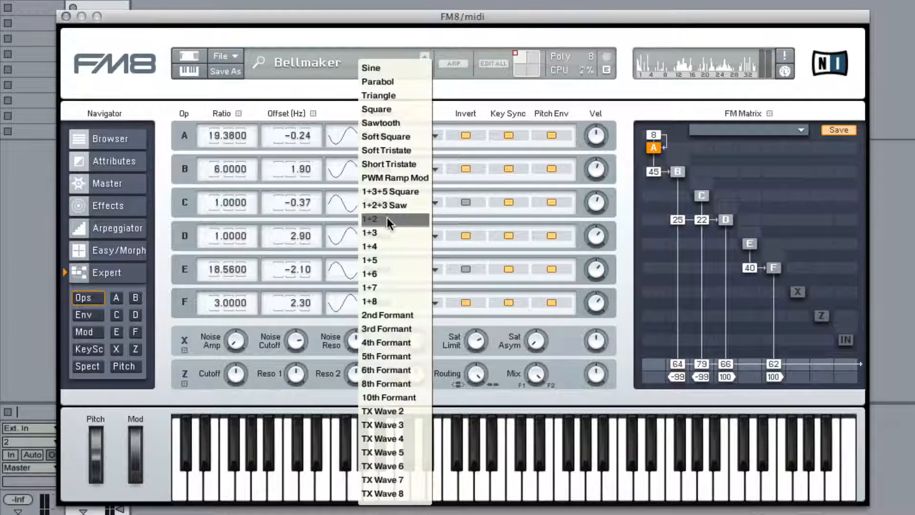
click(370, 219)
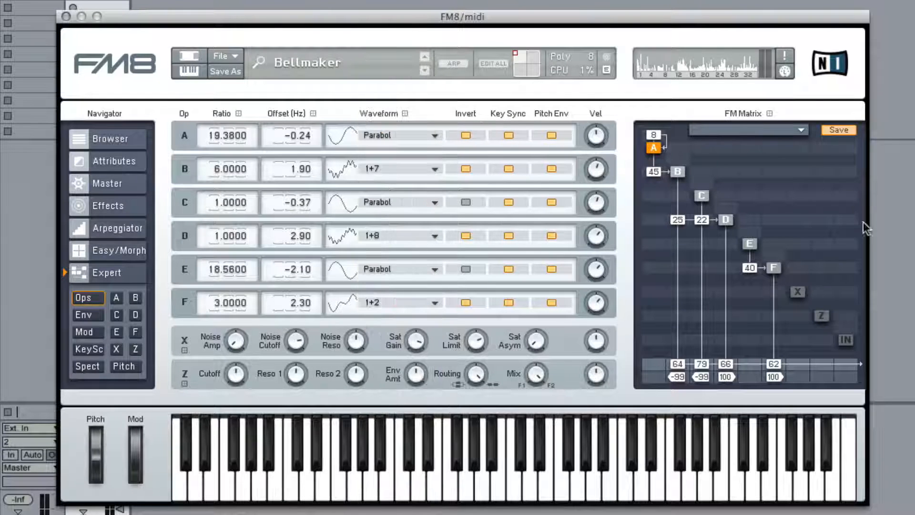
mouse_move(417, 160)
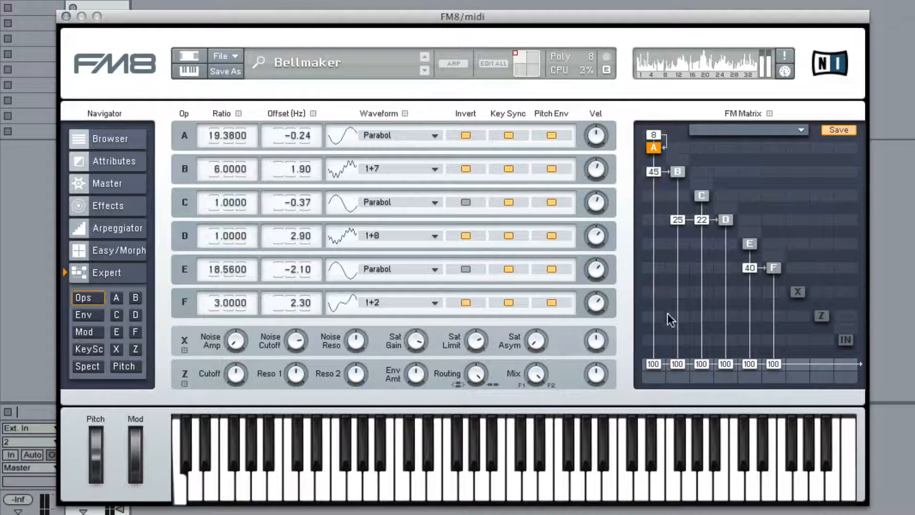
mouse_move(625, 157)
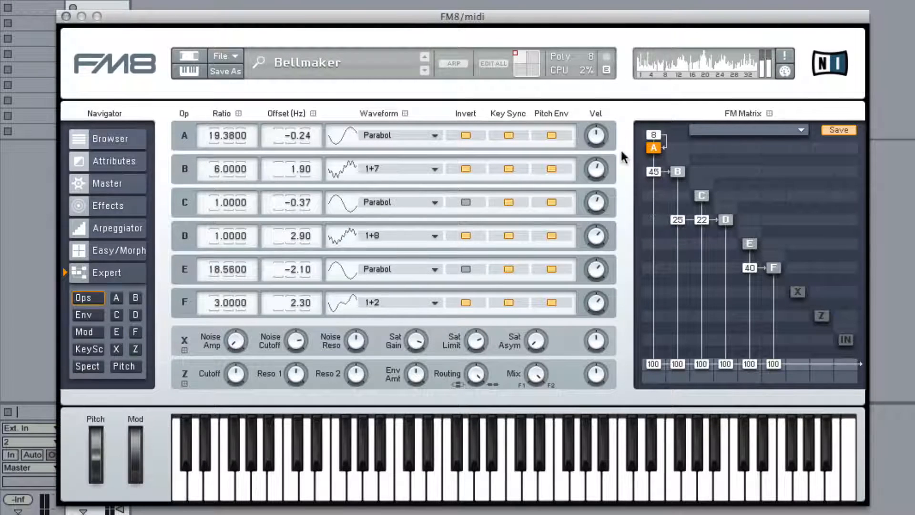
Step: Visit operator A's detail page and return to the full operator matrix view
click(653, 147)
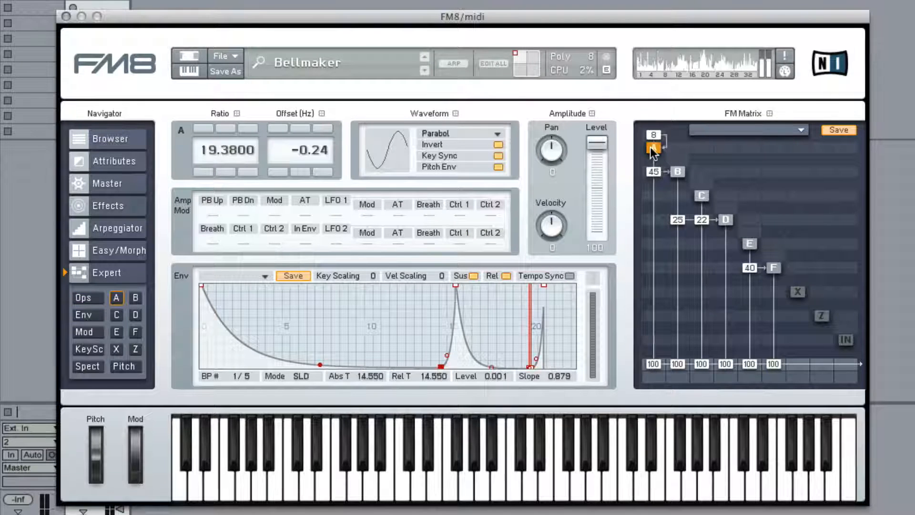
click(654, 149)
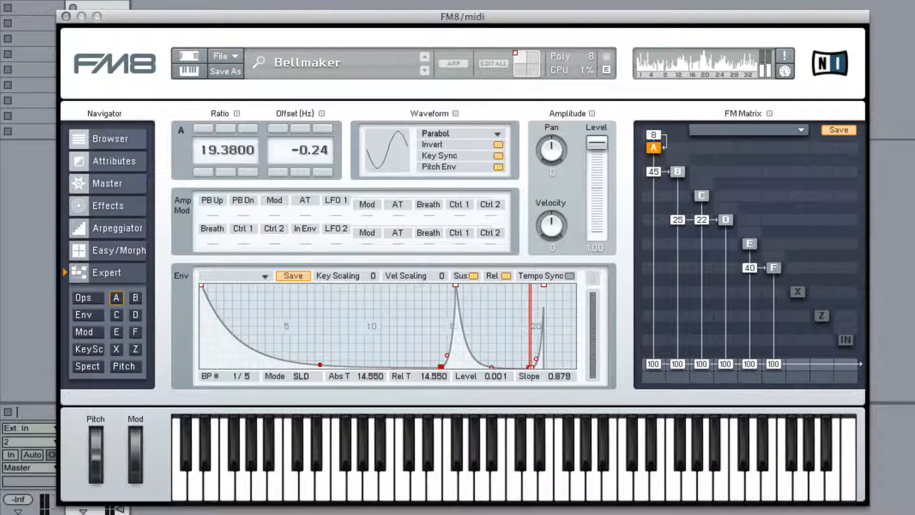
click(82, 297)
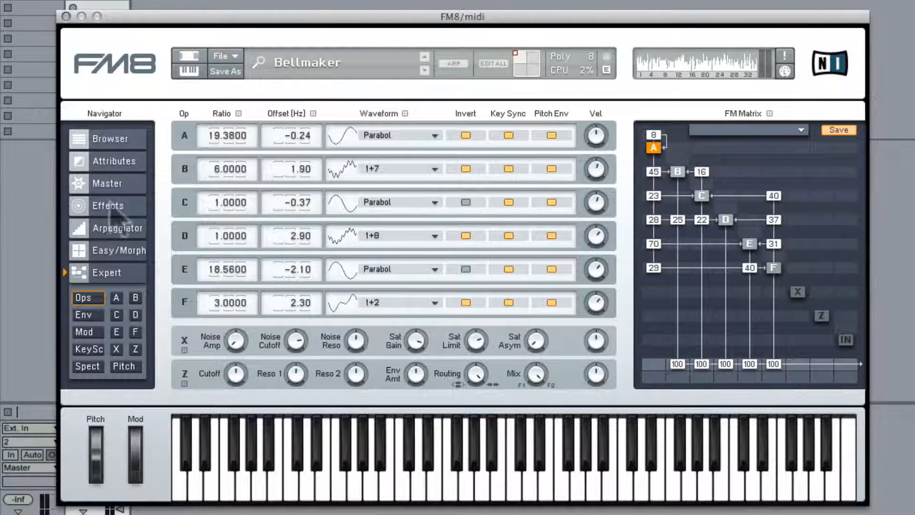
Step: Switch to the Easy/Morph page to edit the morph corners
click(118, 250)
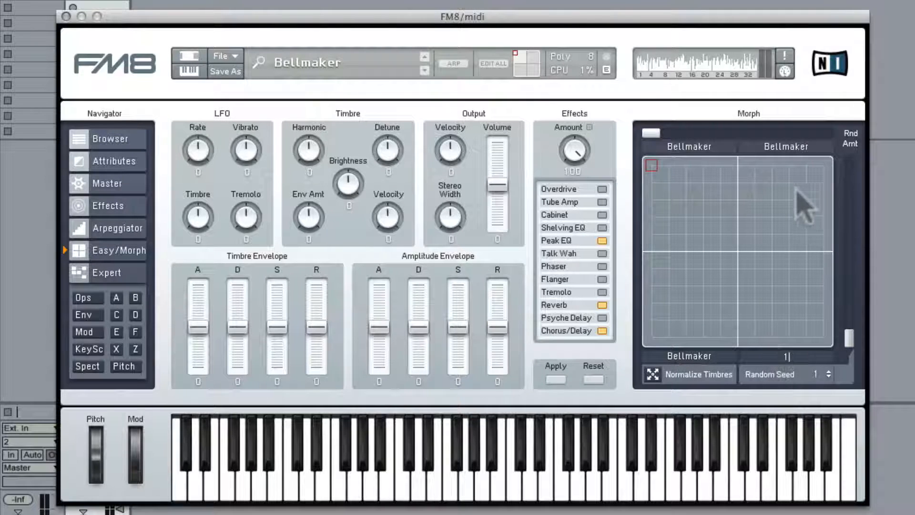
mouse_move(792, 170)
text(4)
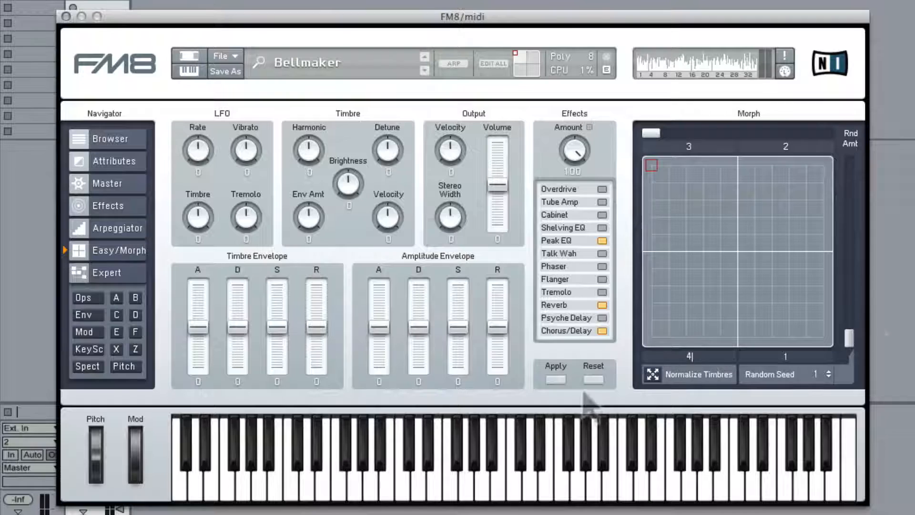
mouse_move(748, 178)
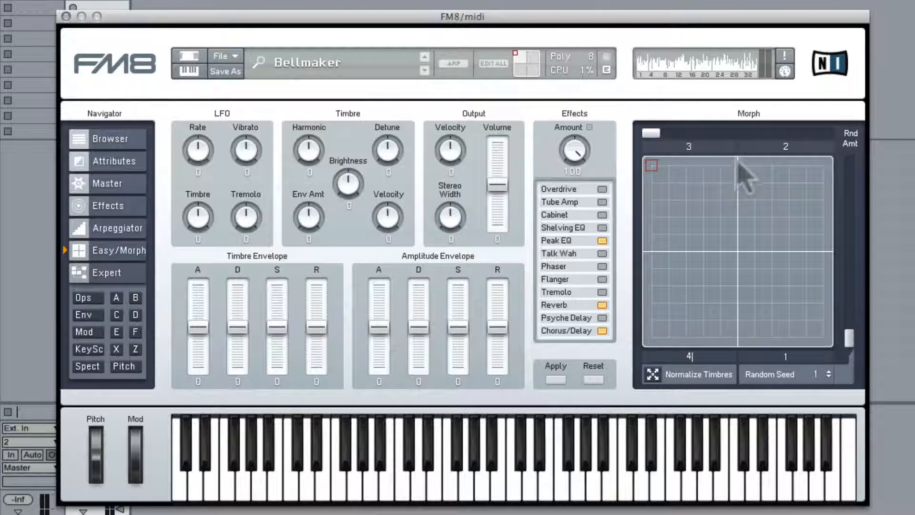
mouse_move(672, 198)
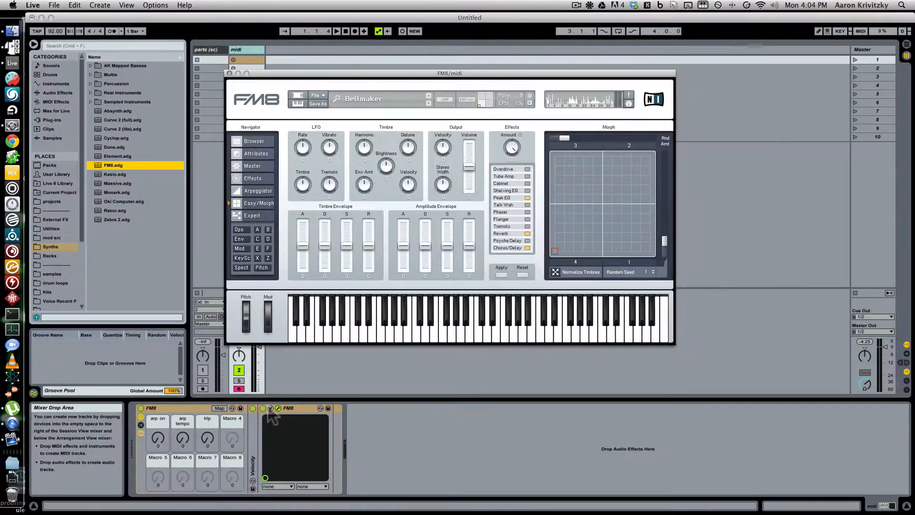
Step: Unfold FM8's device parameters in Live and enter Configure mode
click(391, 408)
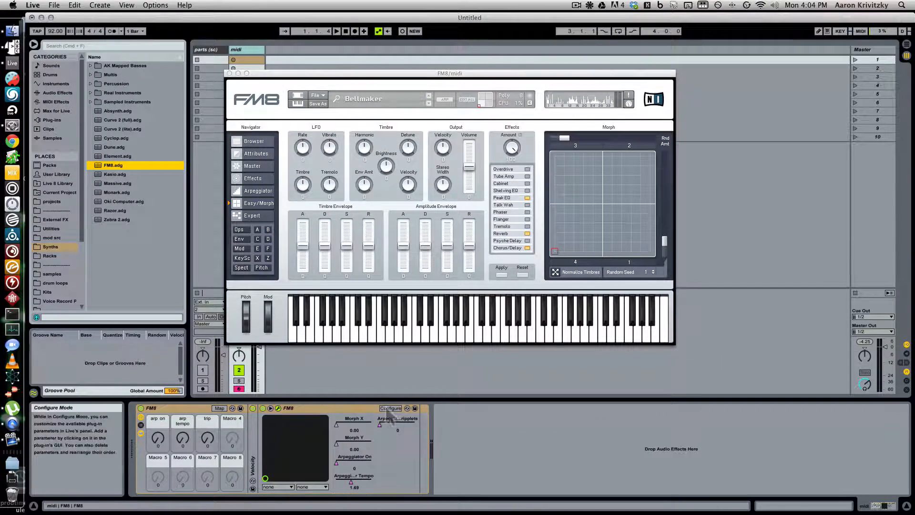
click(390, 408)
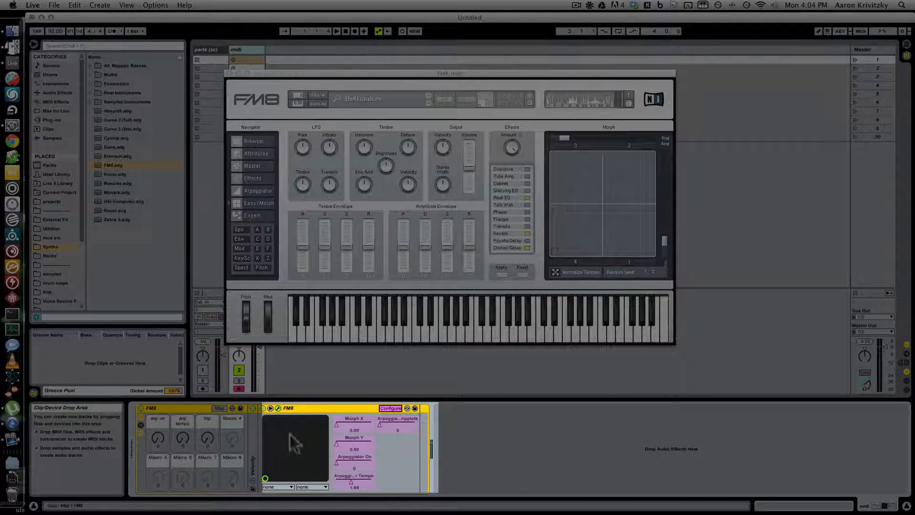
mouse_move(560, 259)
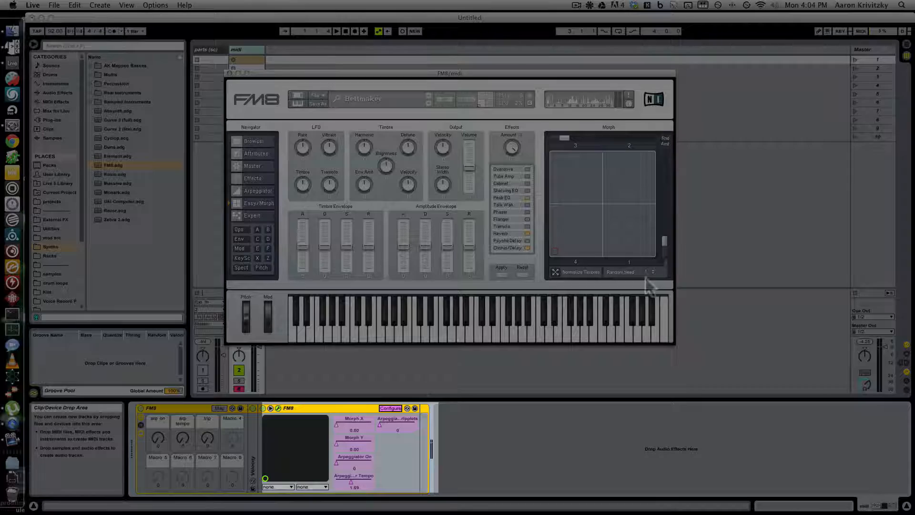
mouse_move(412, 371)
text(3 lfo)
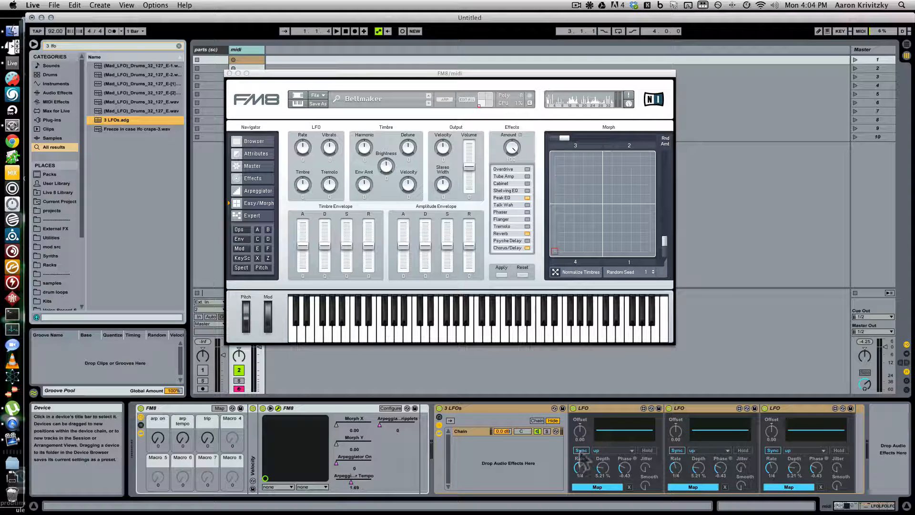
Step: Begin mapping the first LFO of the 3 LFOs rack to Morph X
click(581, 450)
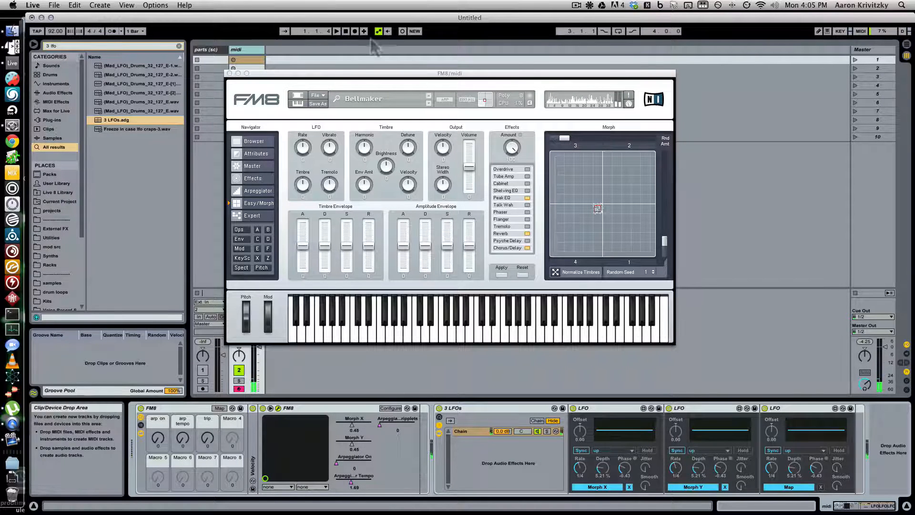
click(336, 31)
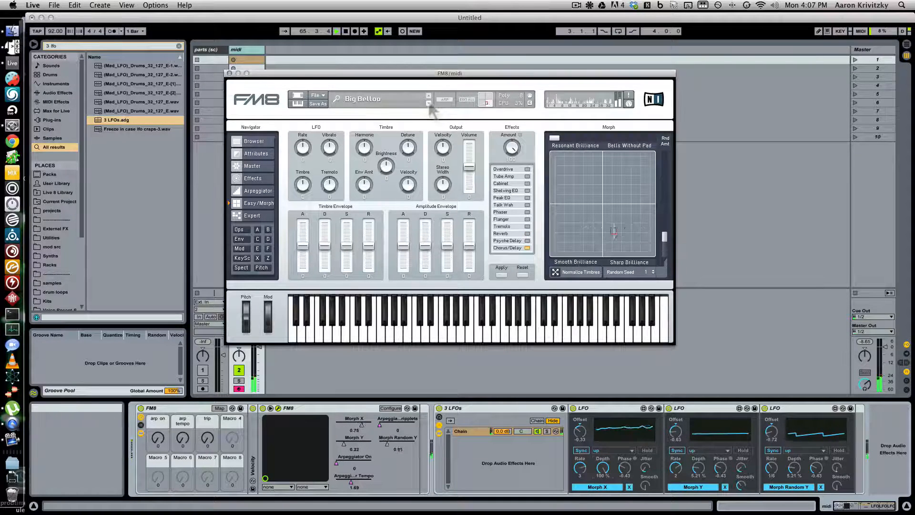
Step: Browse FM8's sound browser, effects and master settings pages
click(254, 141)
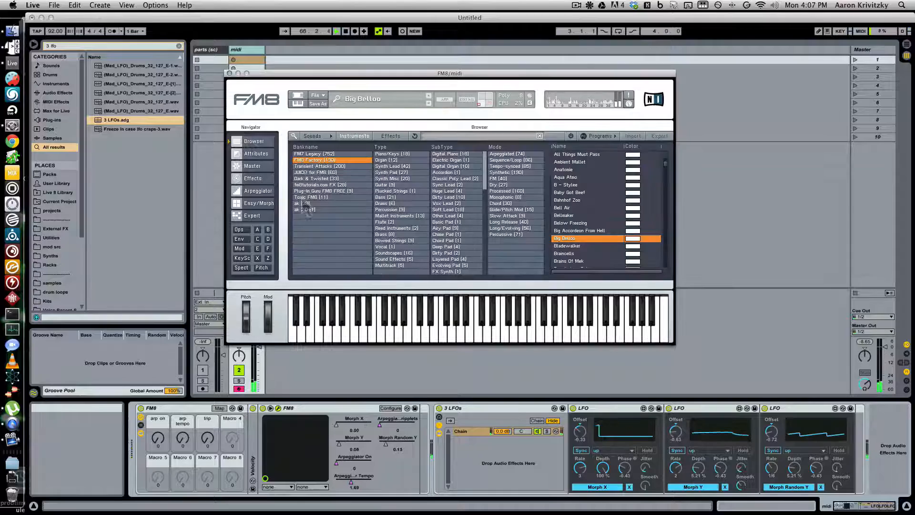
click(306, 203)
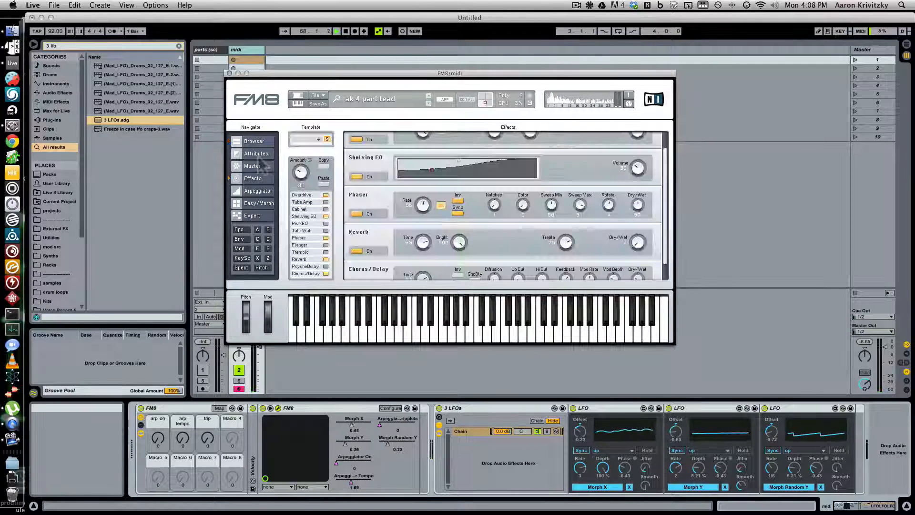
click(253, 166)
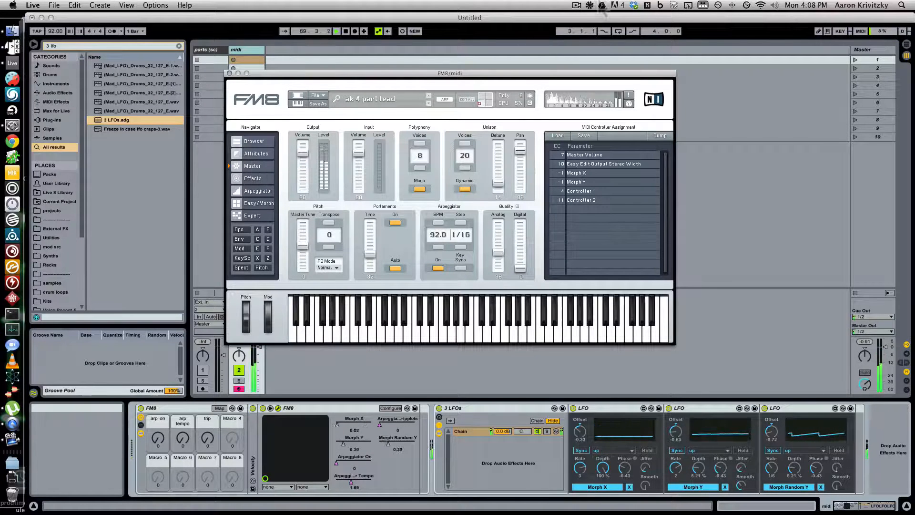
click(602, 5)
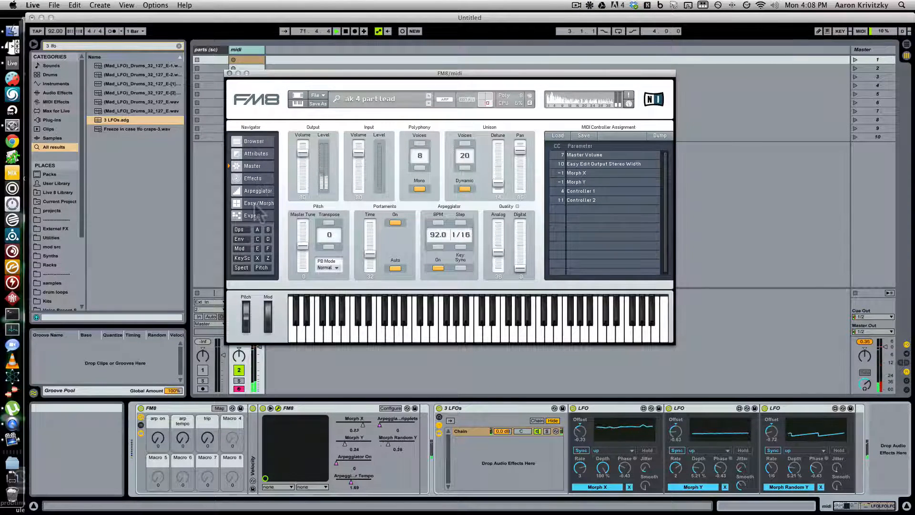
click(259, 202)
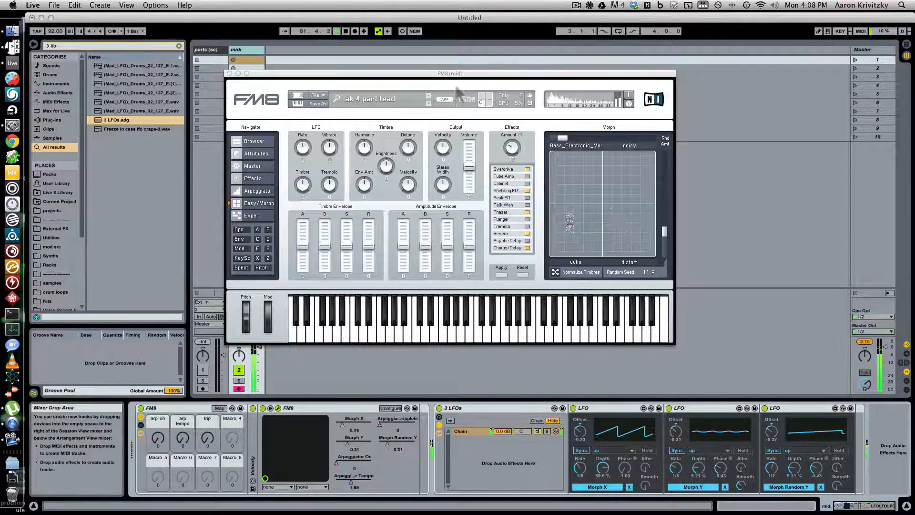
Step: Step through the ak lead, violins and riser presets toward ak INITIALIZE
click(429, 96)
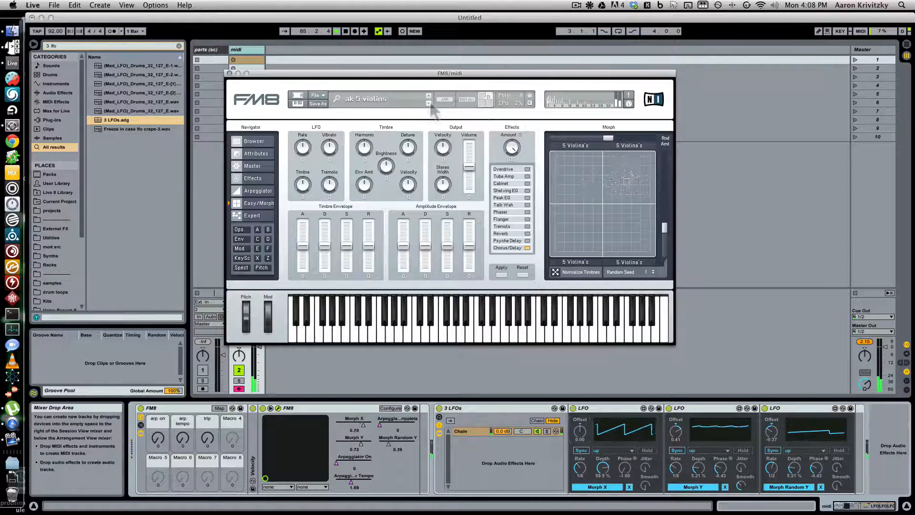
click(429, 96)
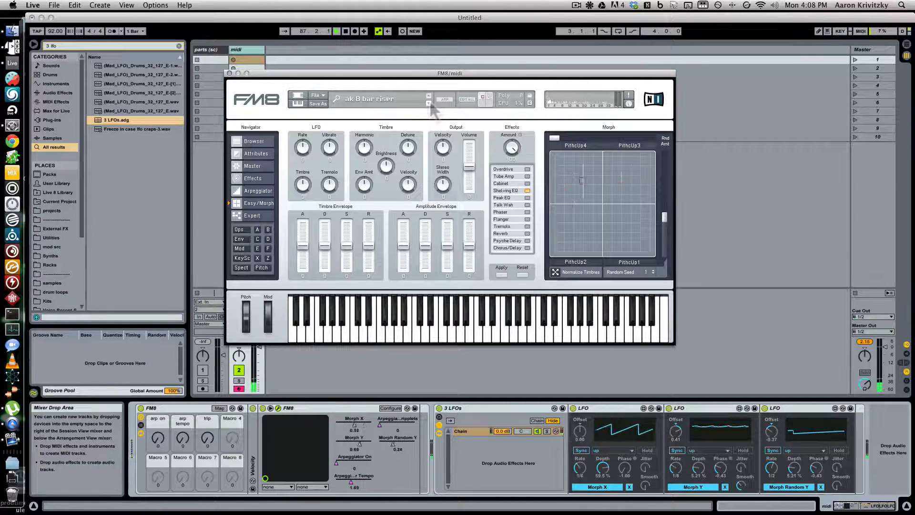
click(430, 95)
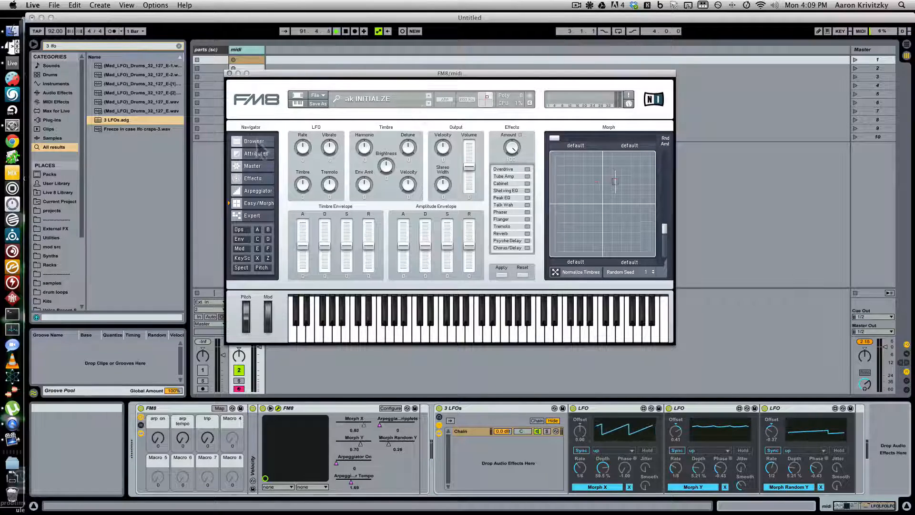
Step: Go to the arpeggiator pattern settings and set its note rate to 1/32
click(254, 141)
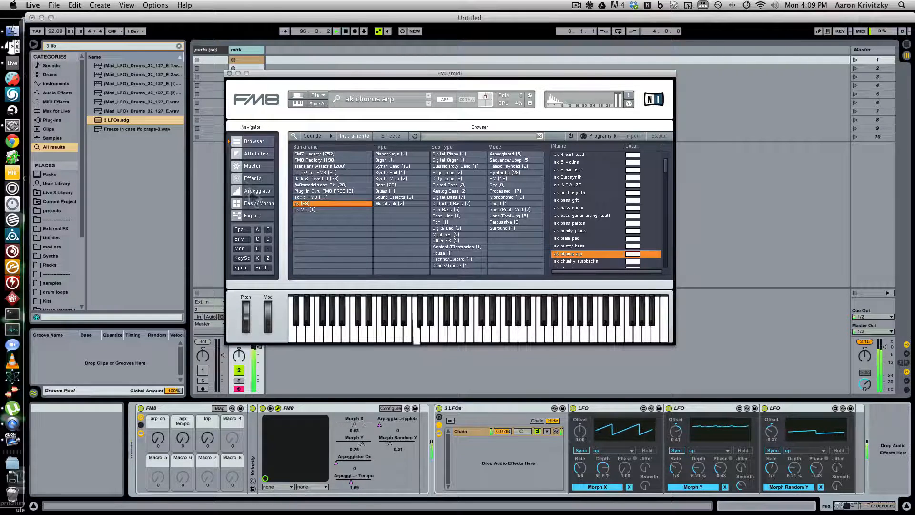
click(258, 191)
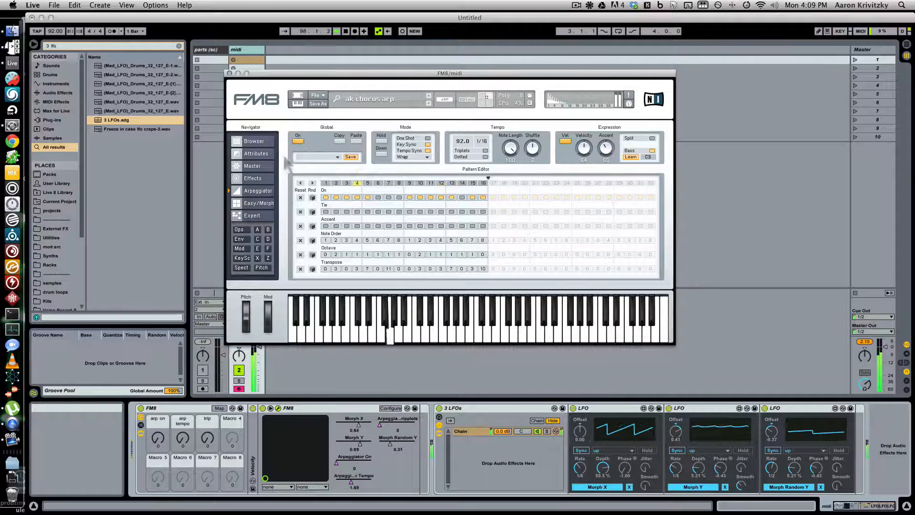
click(482, 140)
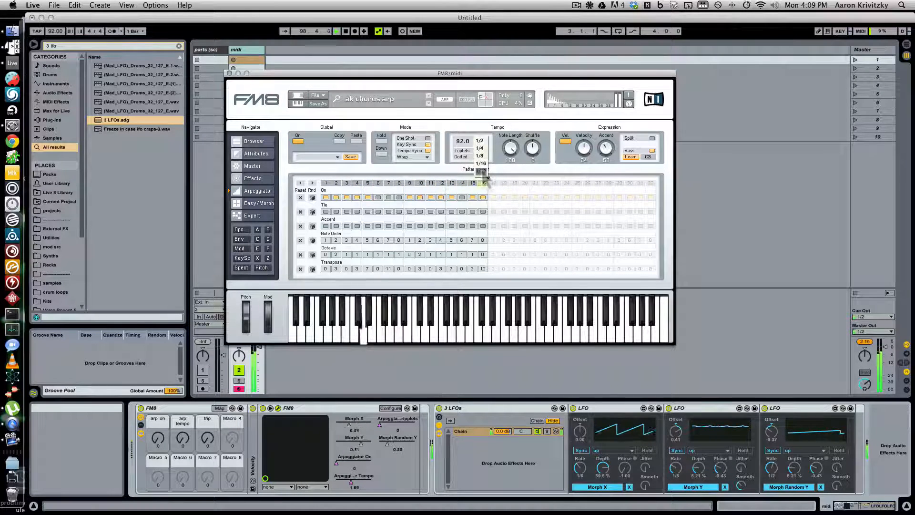
click(482, 156)
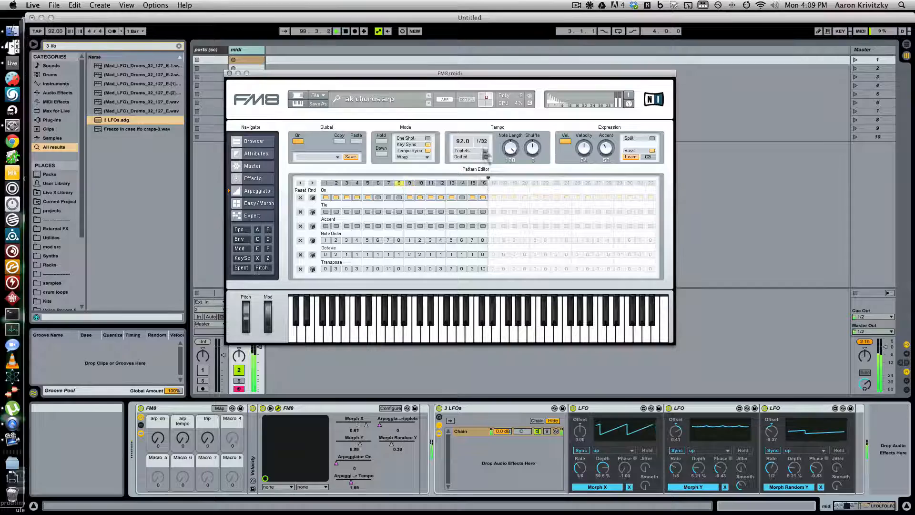
Step: Try other arpeggiator rates, settling on 1/16, then return to the sound browser
click(480, 141)
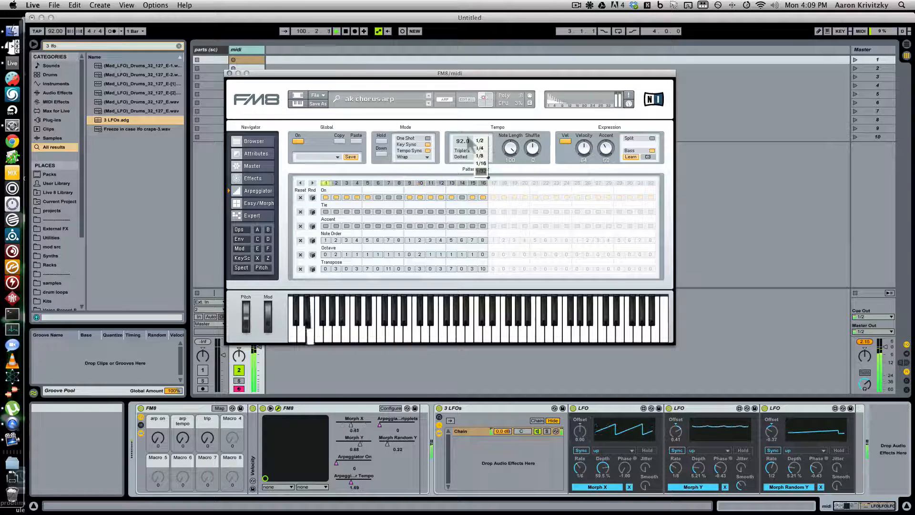
click(481, 163)
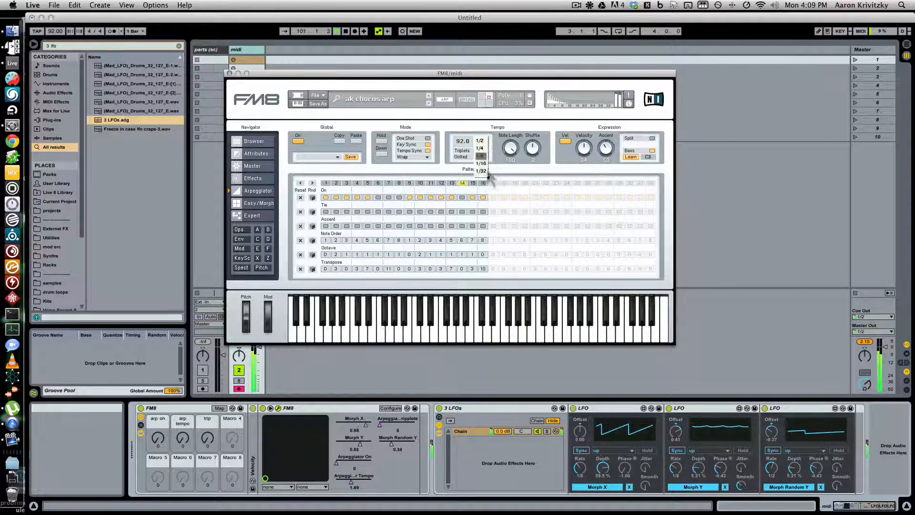
click(480, 163)
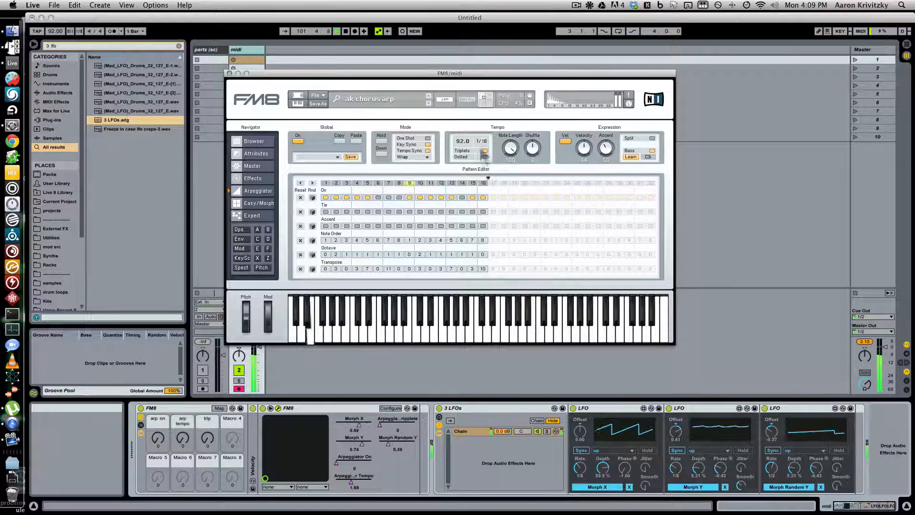
click(481, 141)
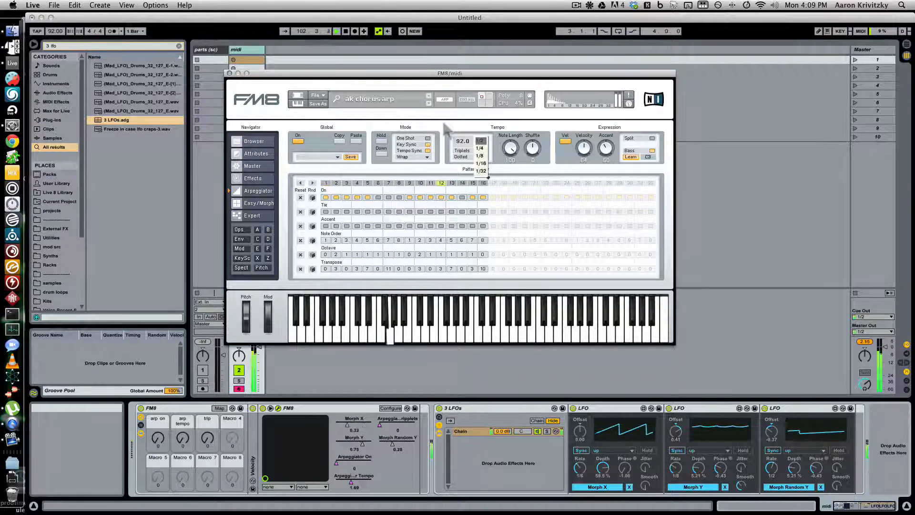
click(254, 141)
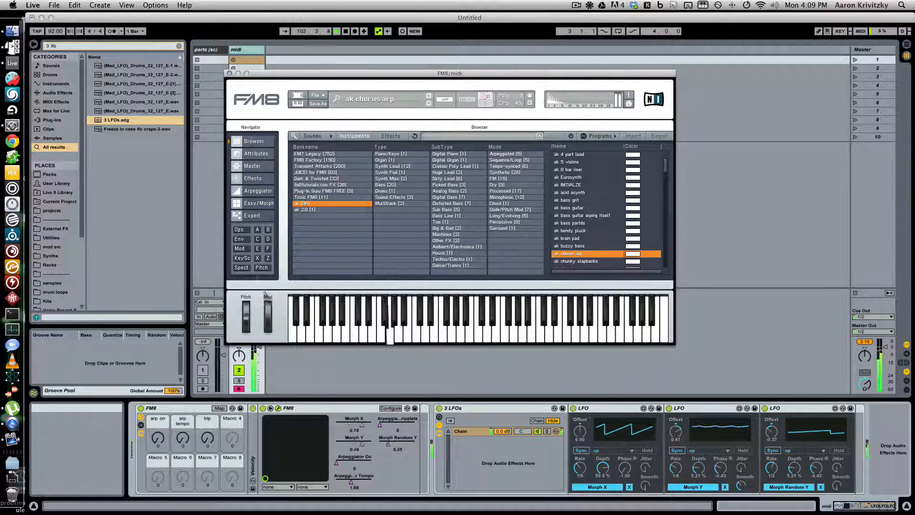
Step: Show the Modulation Matrix page with LFO 1 and LFO 2 settings for ak chorus arp
click(258, 202)
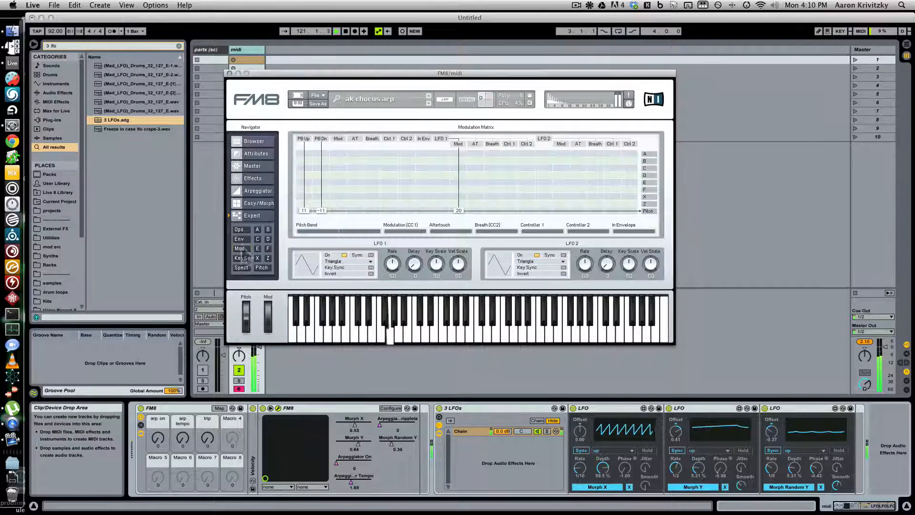
Step: Visit the operator envelope page before closing FM8 for resampling setup
click(238, 229)
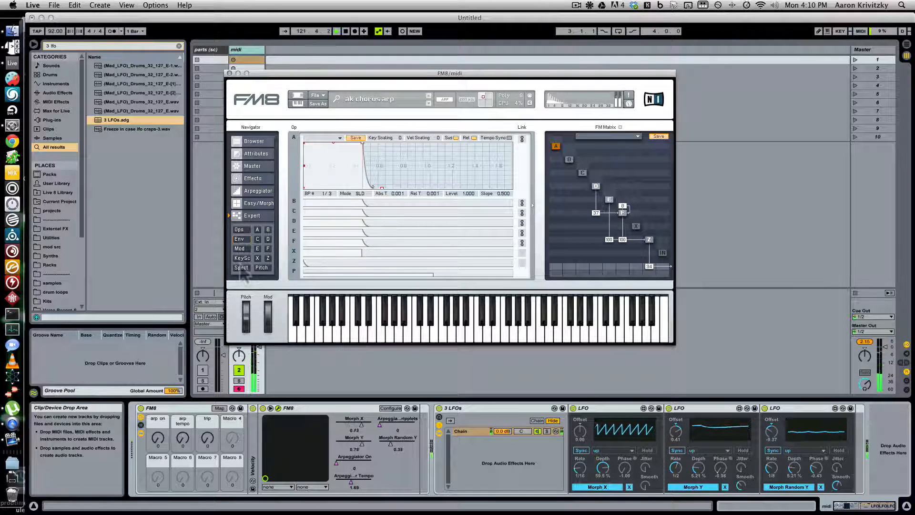
click(241, 267)
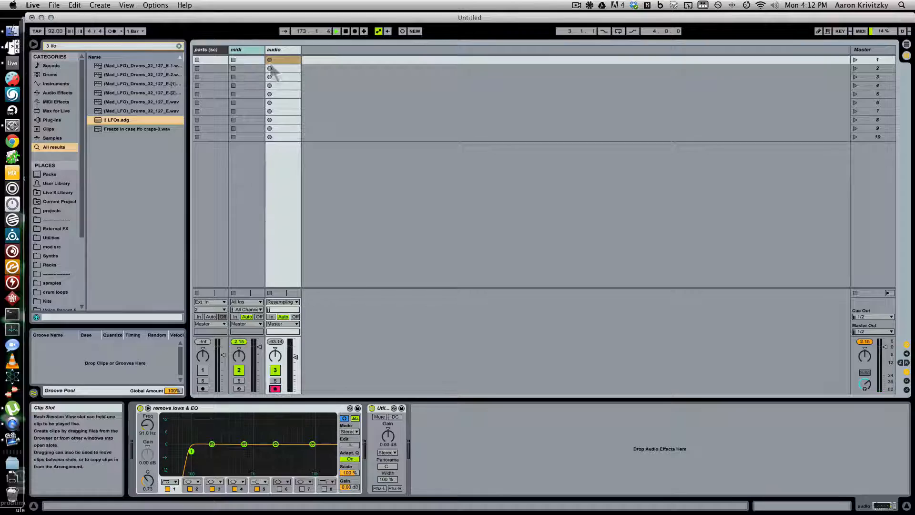
Step: Turn off Exclusive Arm in the Record/Warp/Launch preferences so both tracks can arm
click(300, 30)
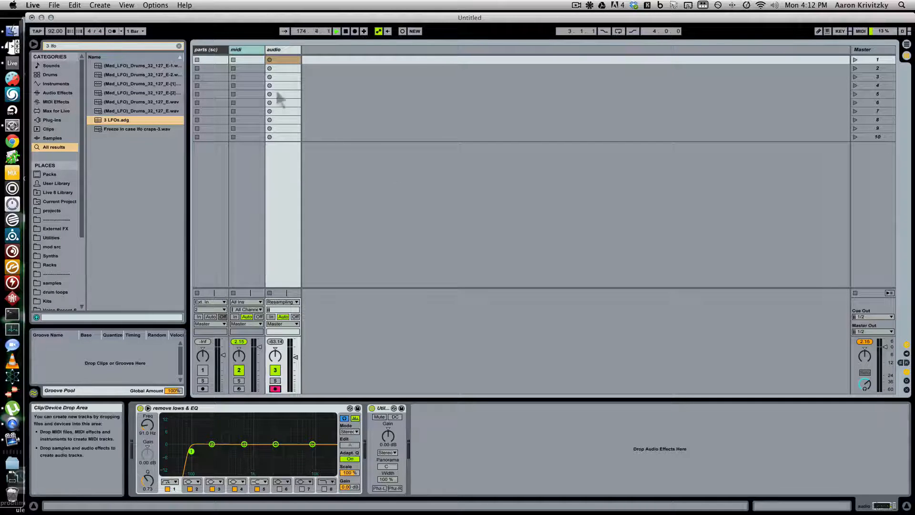
mouse_move(270, 69)
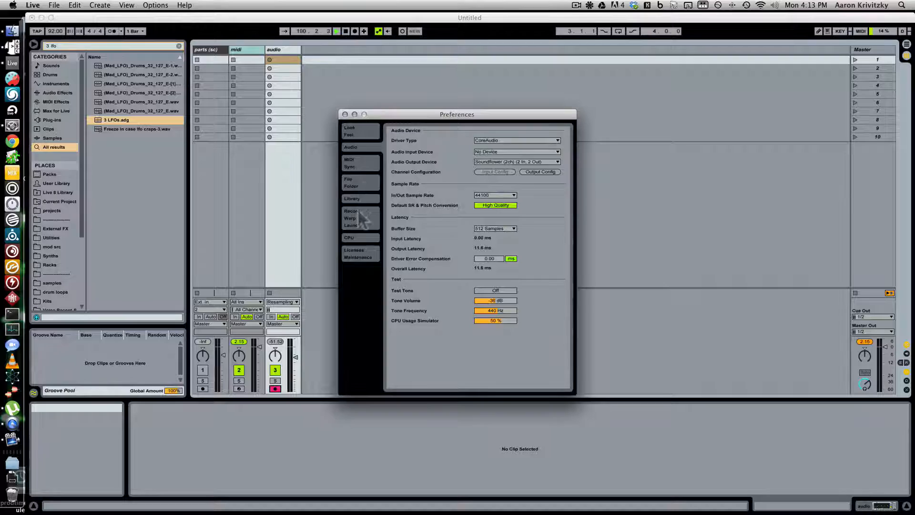
click(352, 214)
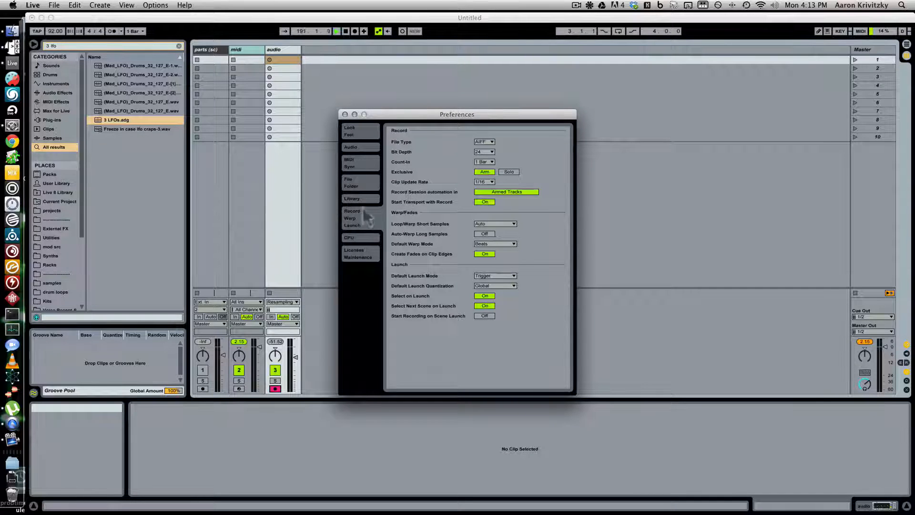
mouse_move(485, 172)
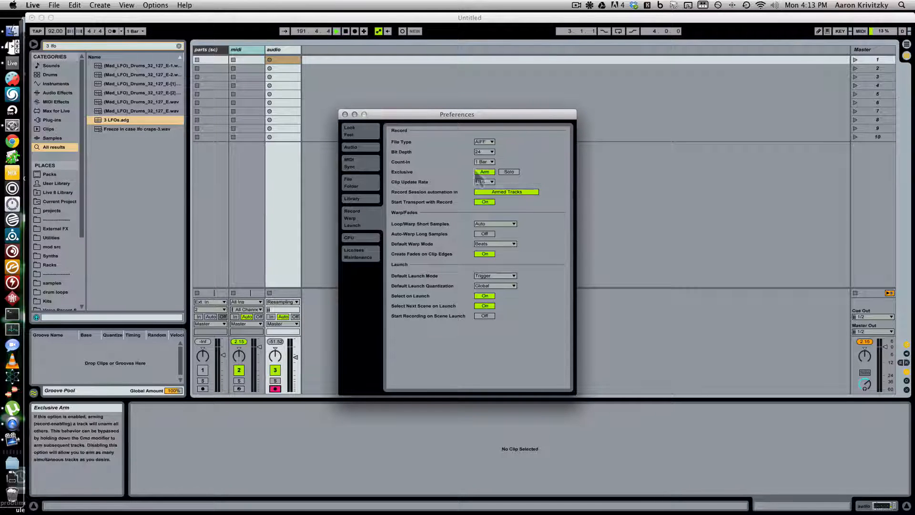
click(344, 113)
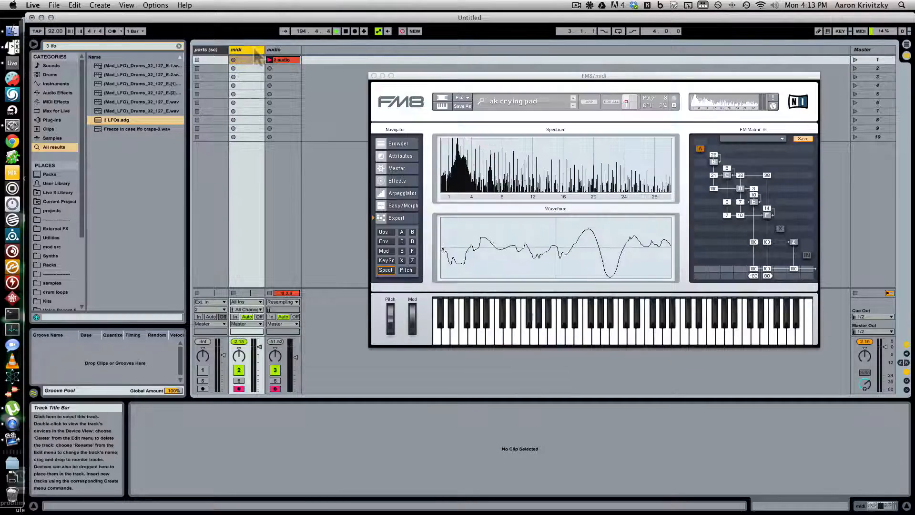
Step: Adjust operator ratio, filter and envelope settings of ak crying pad during recording
click(282, 59)
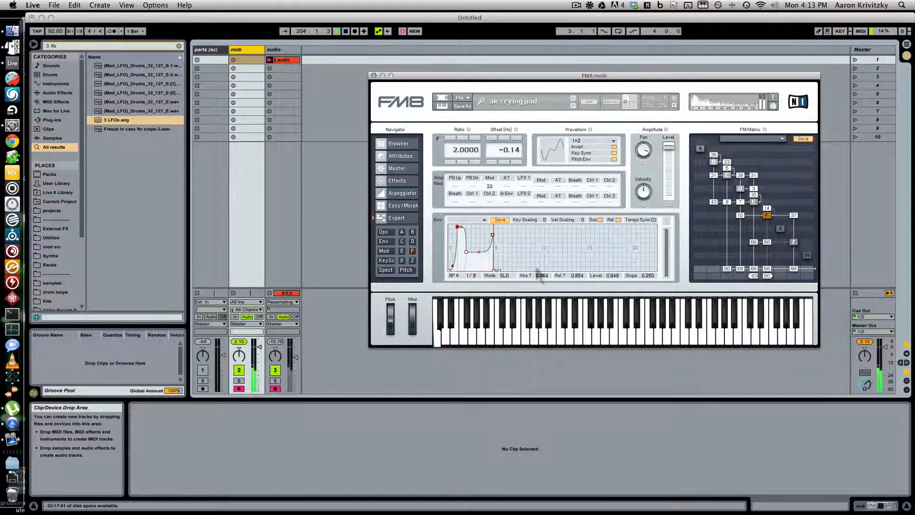
click(412, 260)
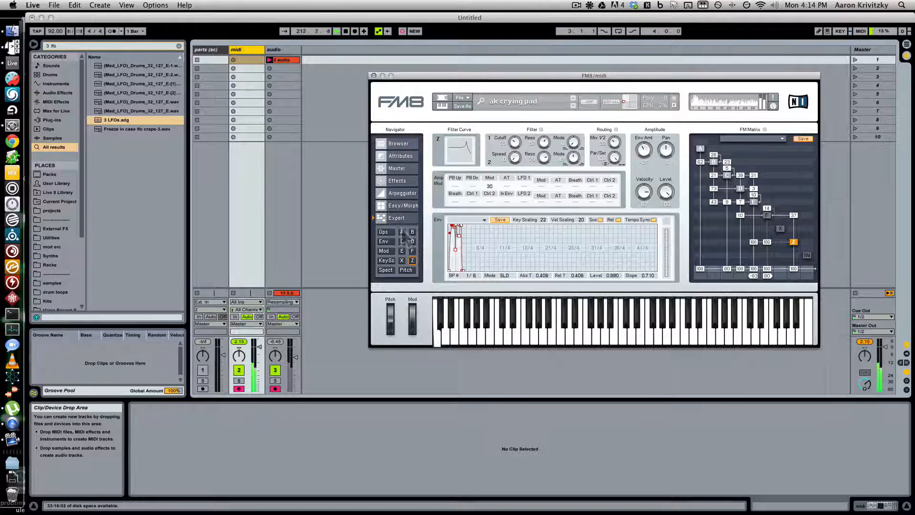
click(402, 232)
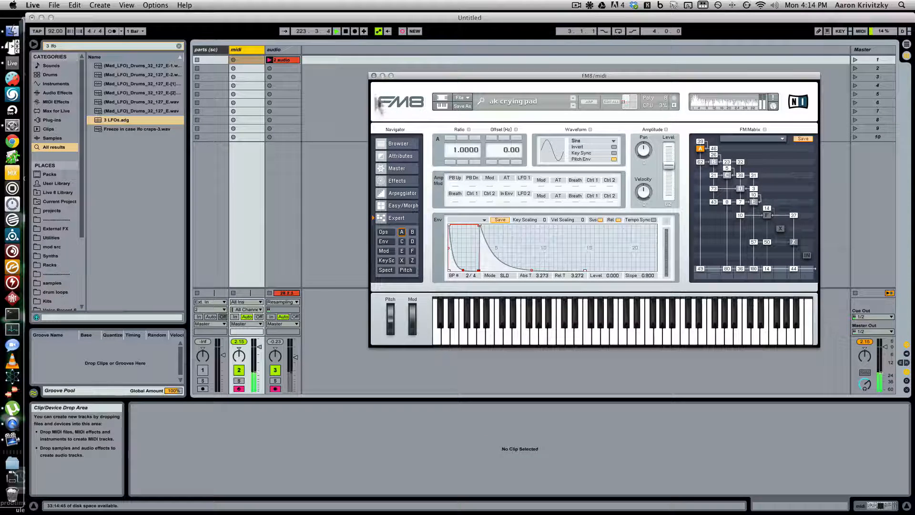
Step: Close FM8, delete the MIDI synth track and show the recorded clip's waveform
click(374, 75)
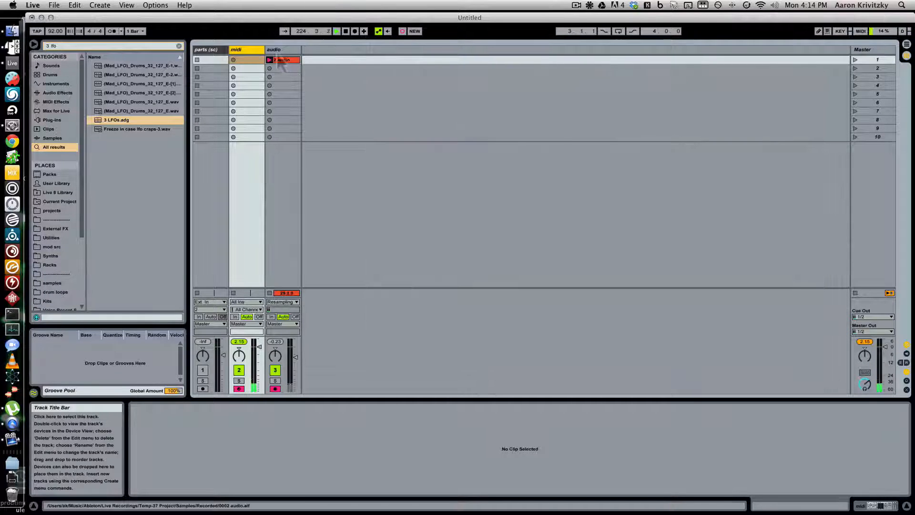
click(283, 59)
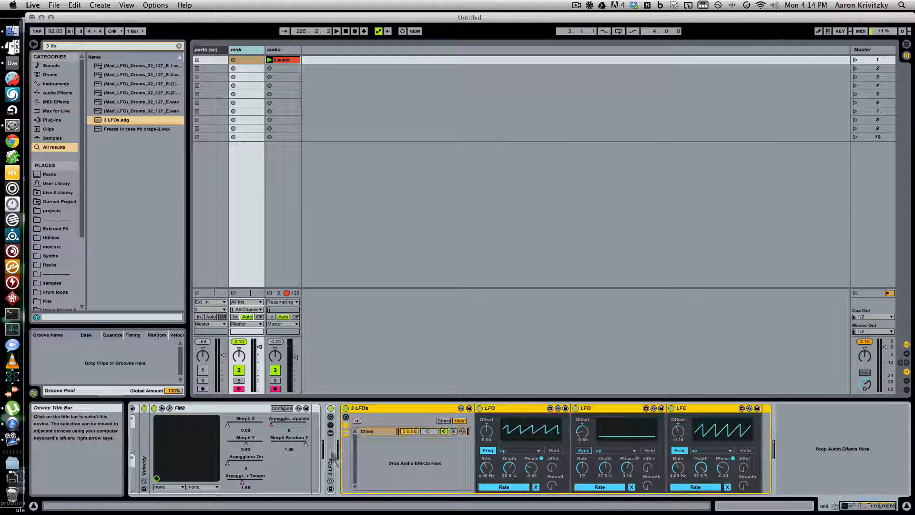
click(245, 48)
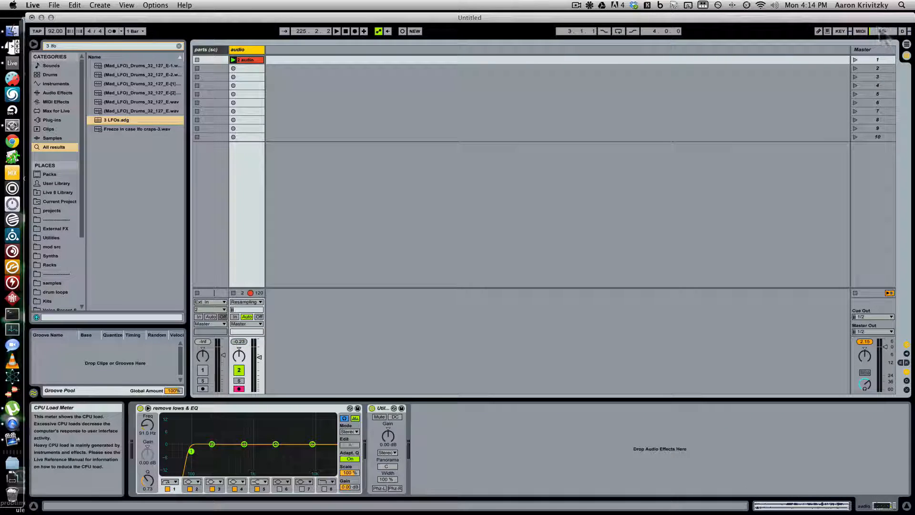
mouse_move(248, 68)
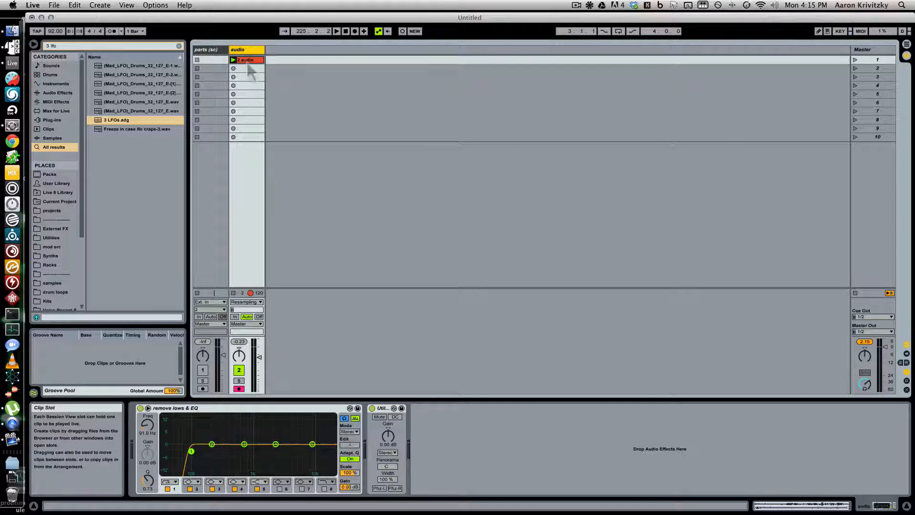
click(246, 59)
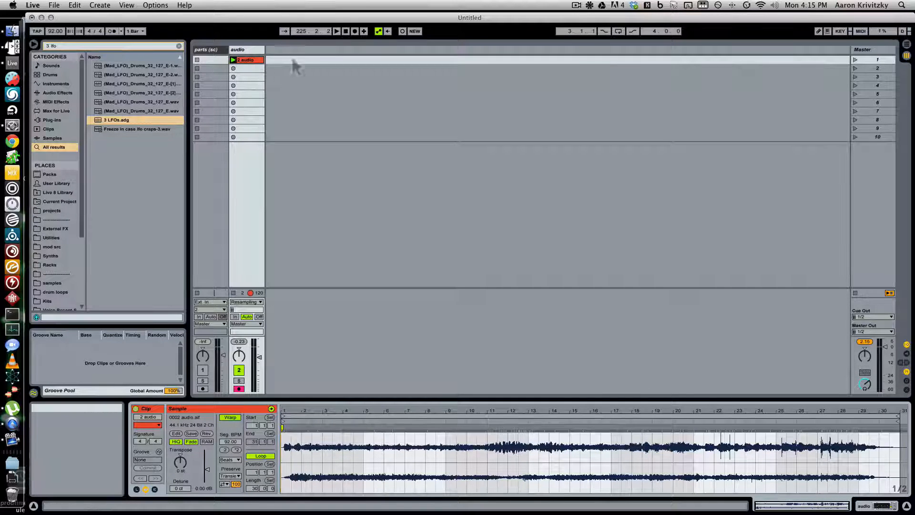
mouse_move(233, 69)
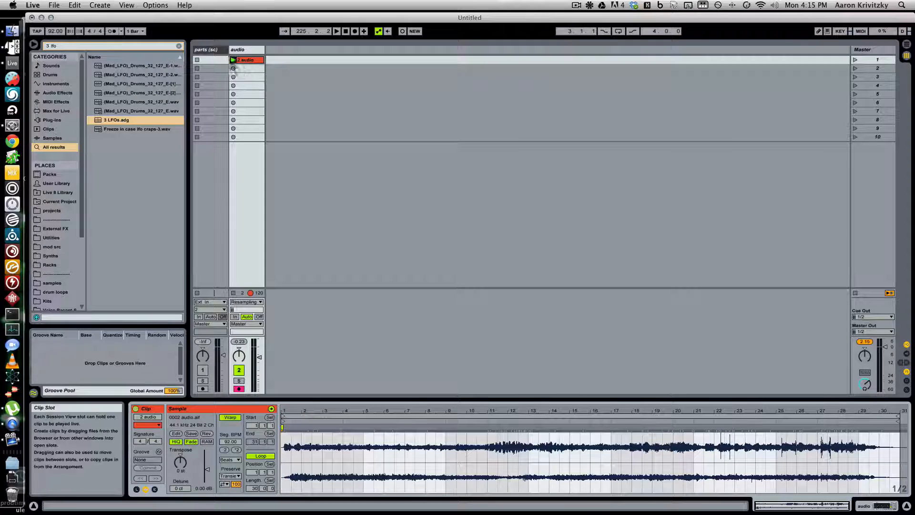